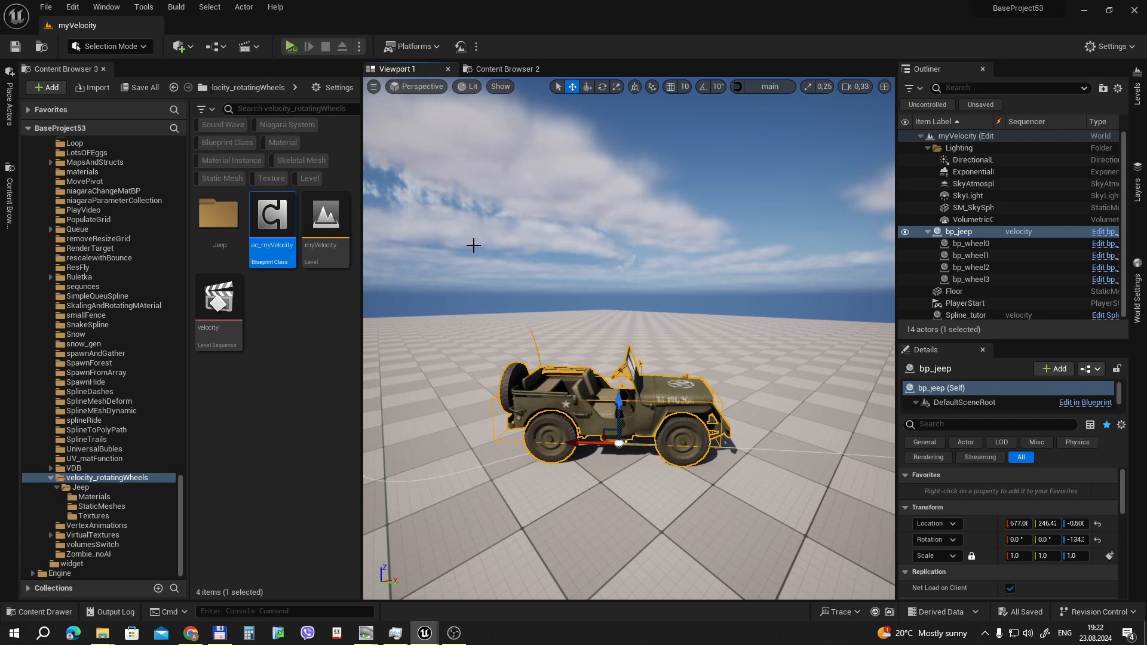
mouse_move(644, 517)
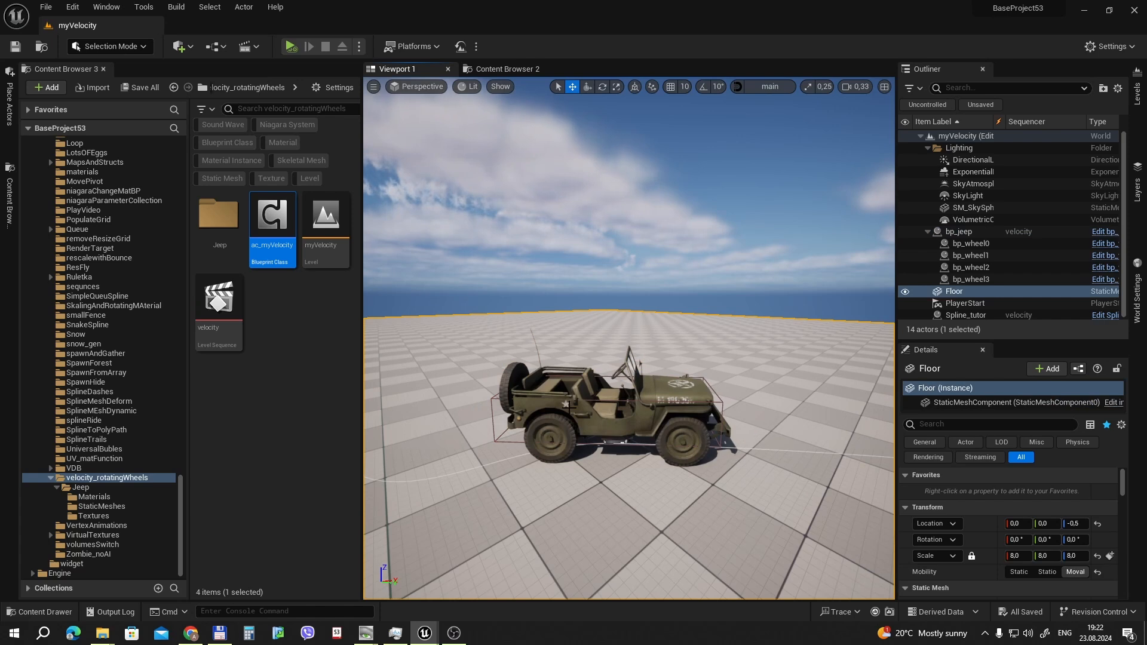
- Select bp_jeep, simulate the level to watch the jeep drive, then stop the simulation
left_click(958, 232)
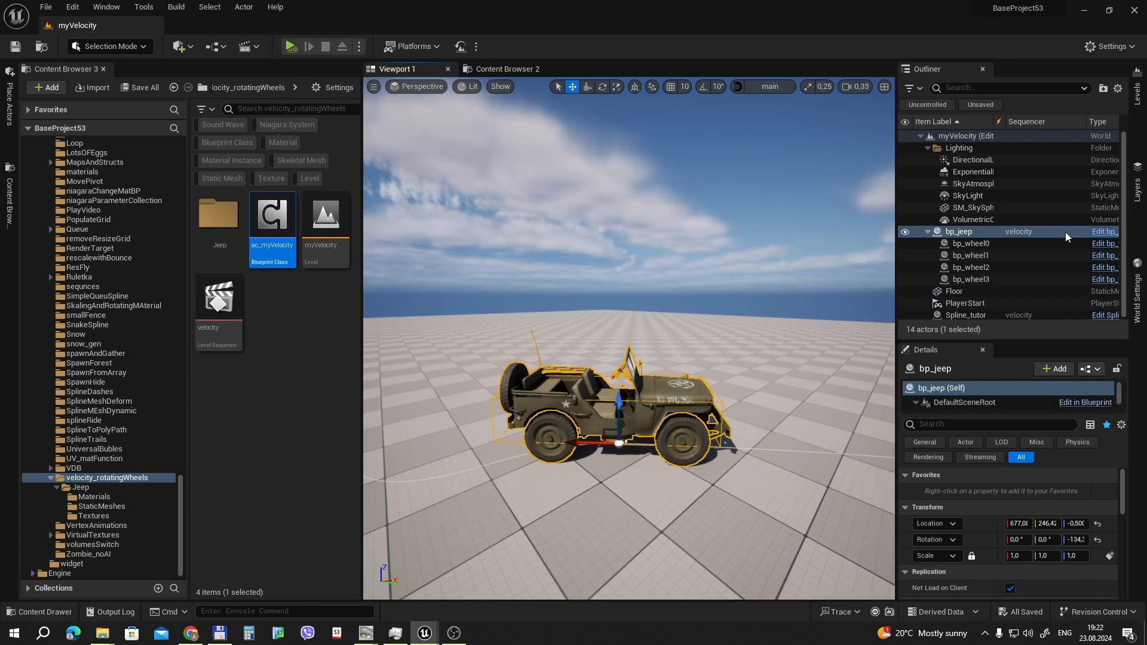
mouse_move(290, 46)
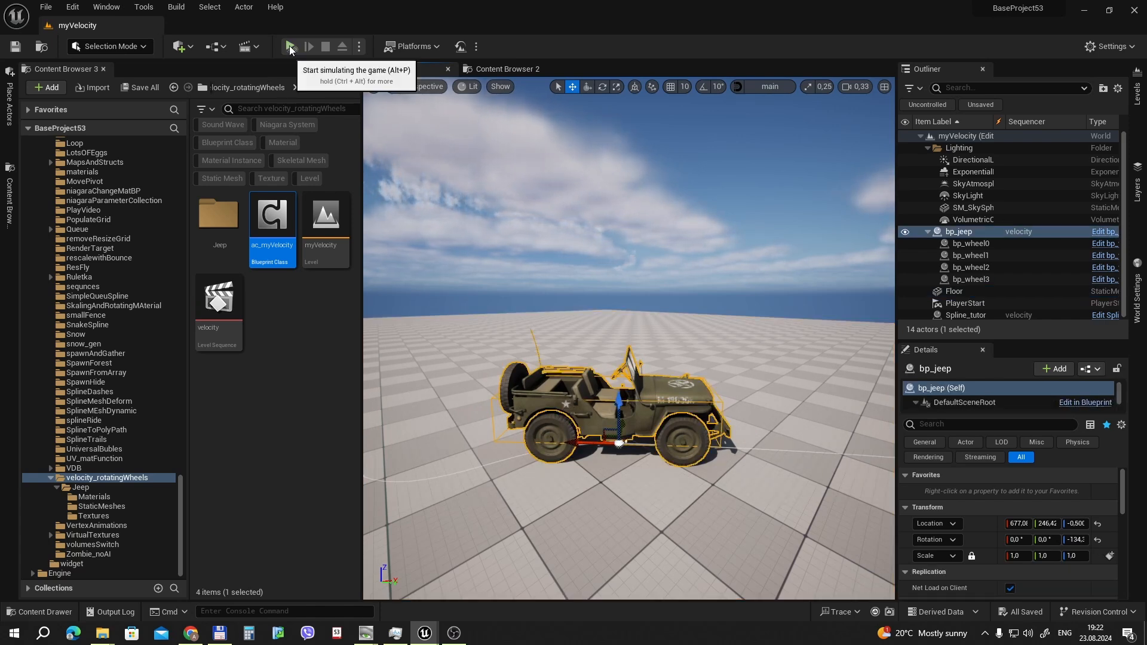
left_click(290, 46)
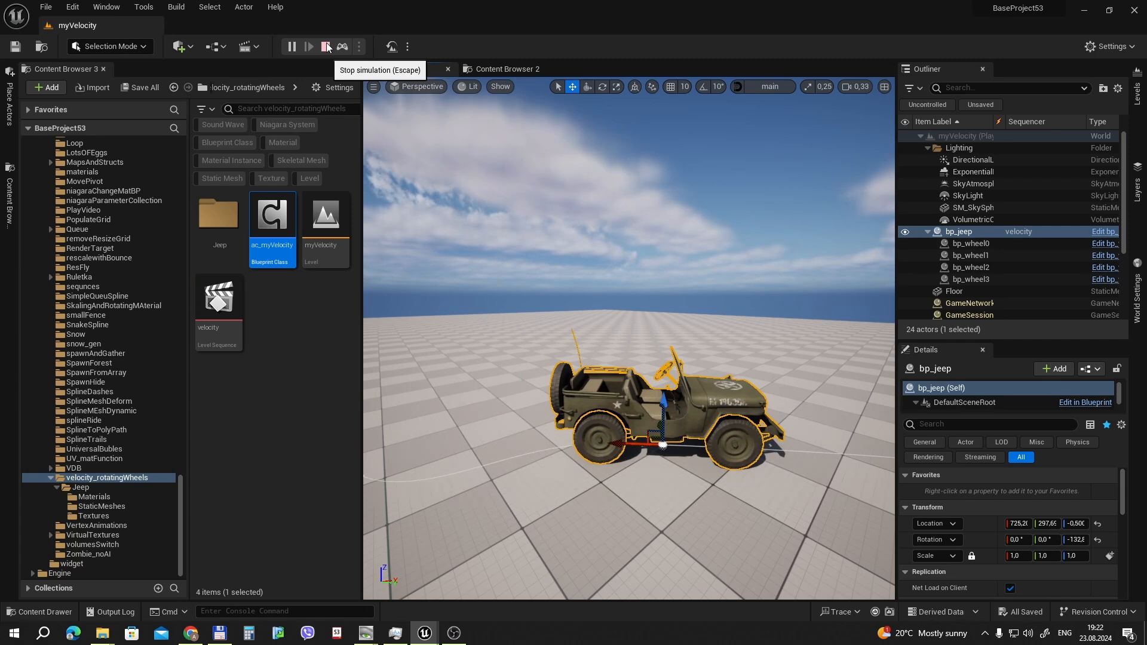
left_click(325, 45)
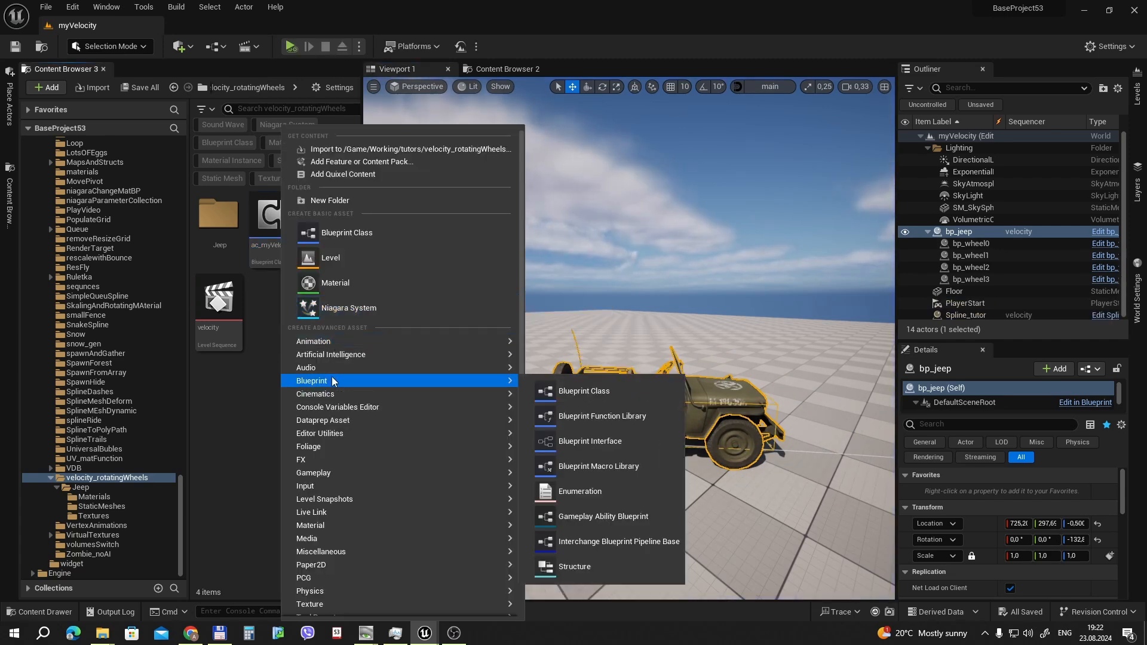
mouse_move(579, 491)
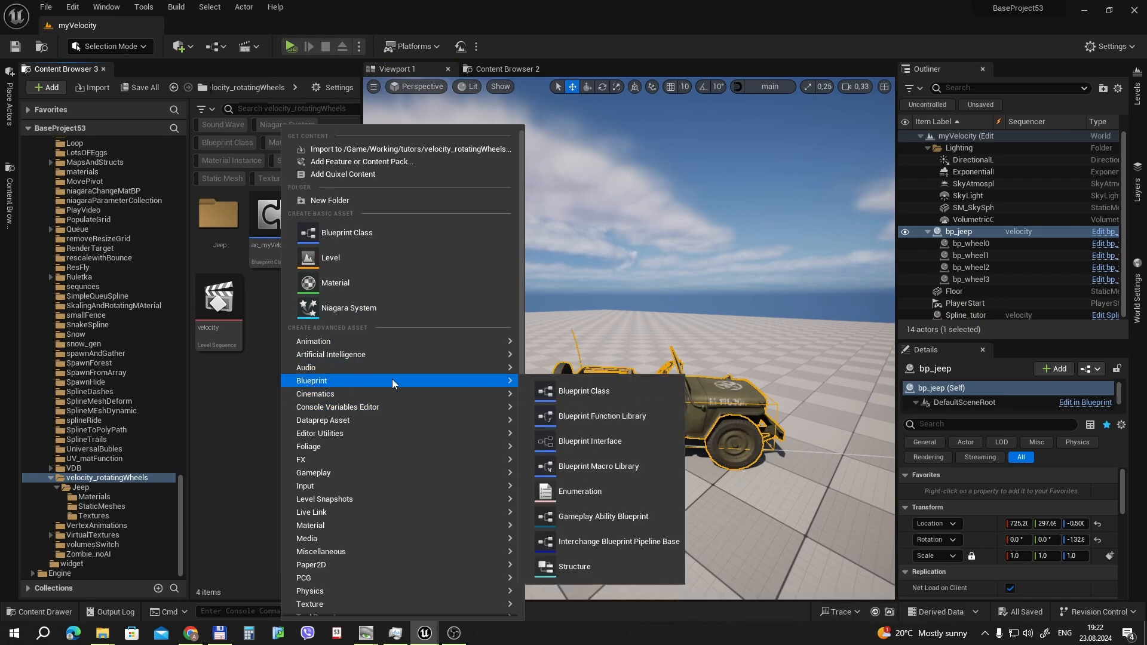
left_click(582, 390)
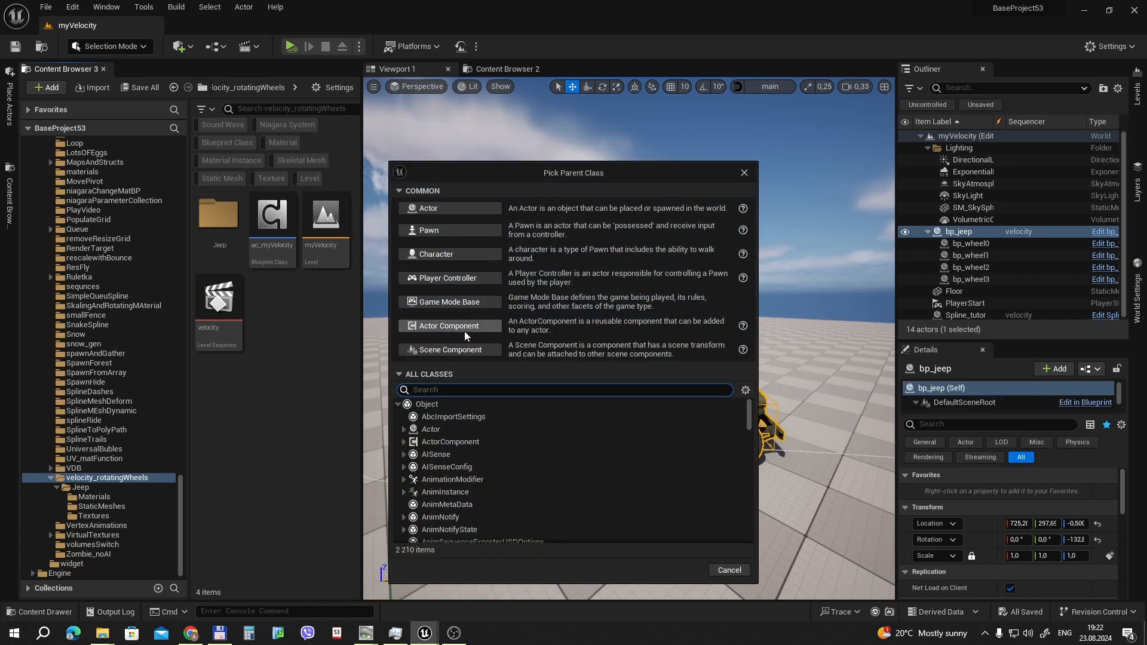
mouse_move(656, 518)
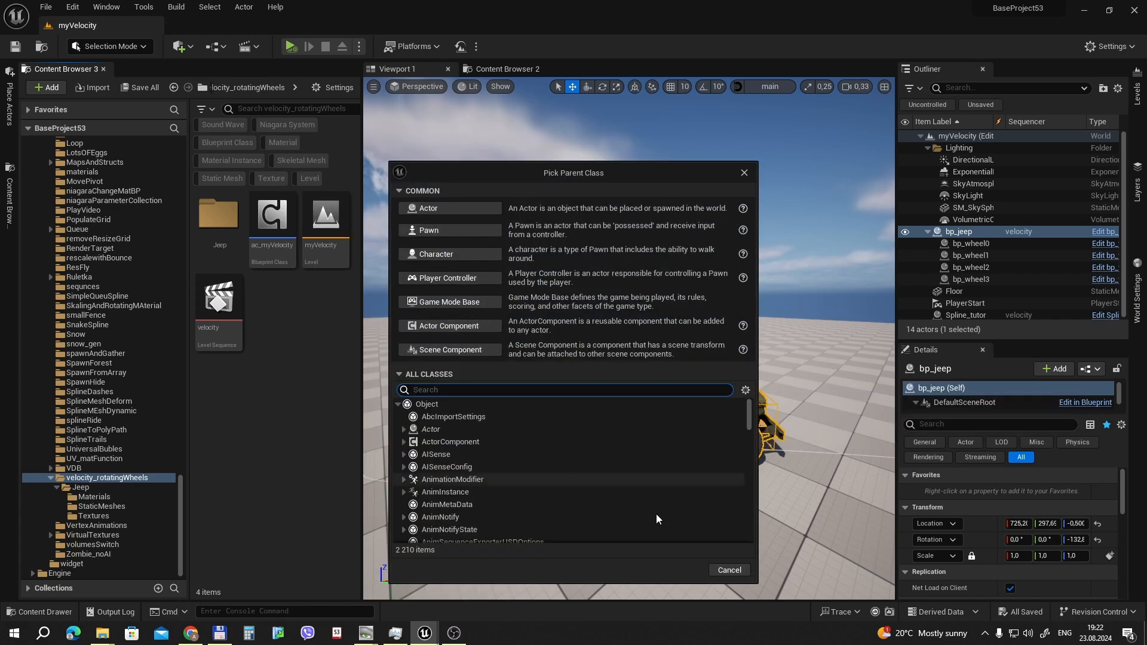
left_click(728, 570)
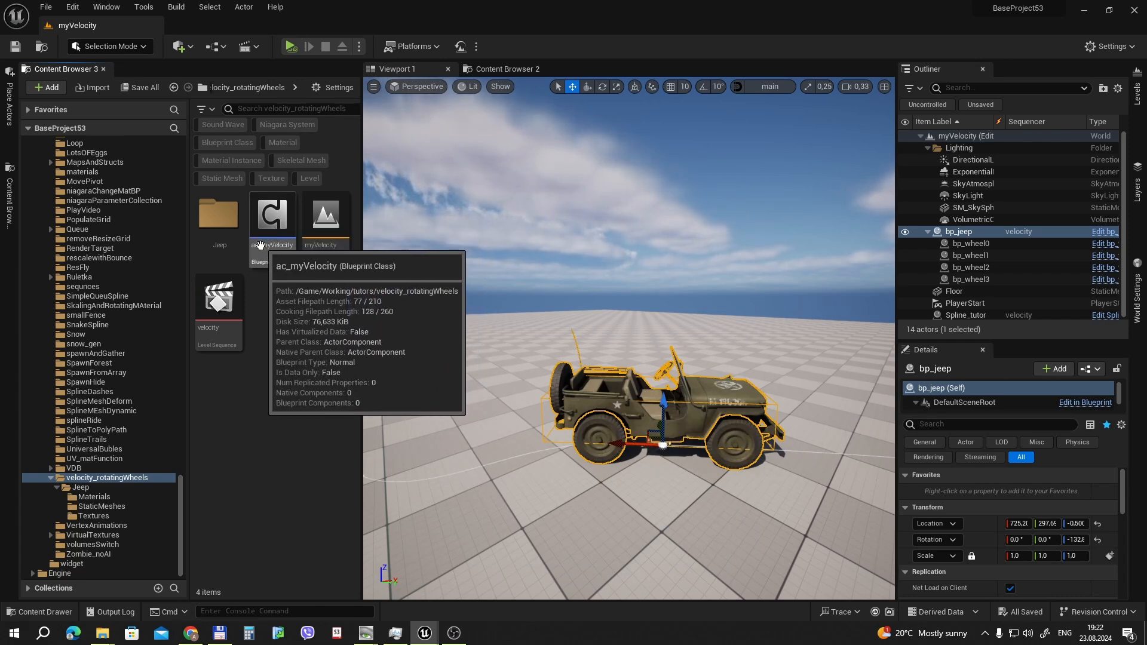
left_click(271, 215)
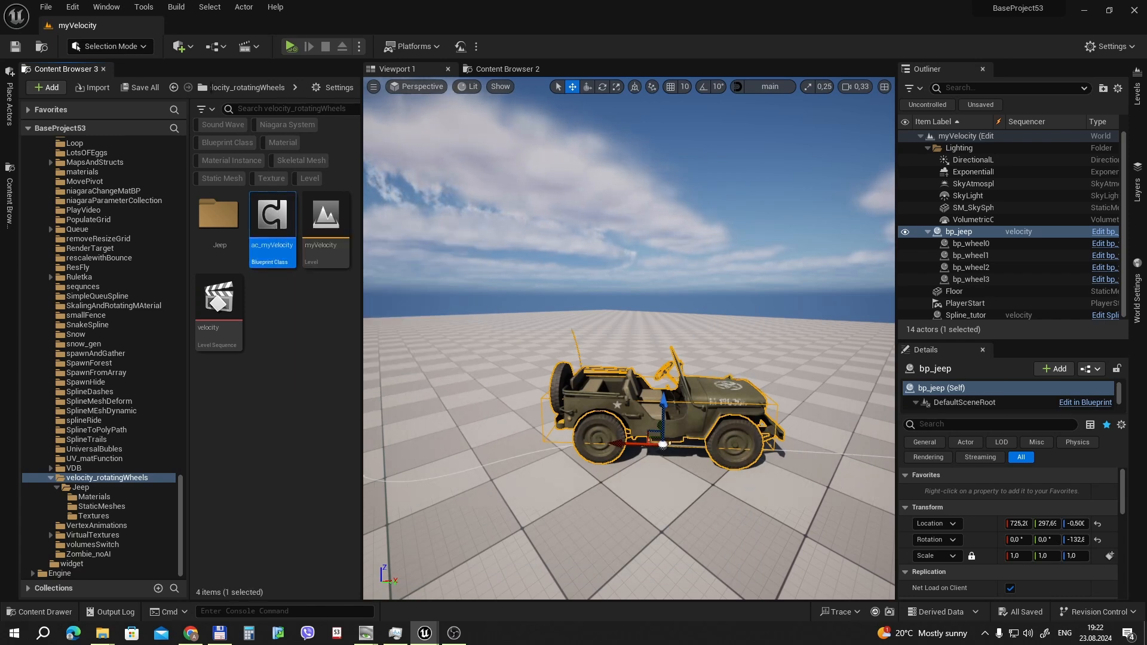
- Open ac_myVelocity maximized and scroll its Event Graph down to the Get Owner velocity nodes
double_click(273, 214)
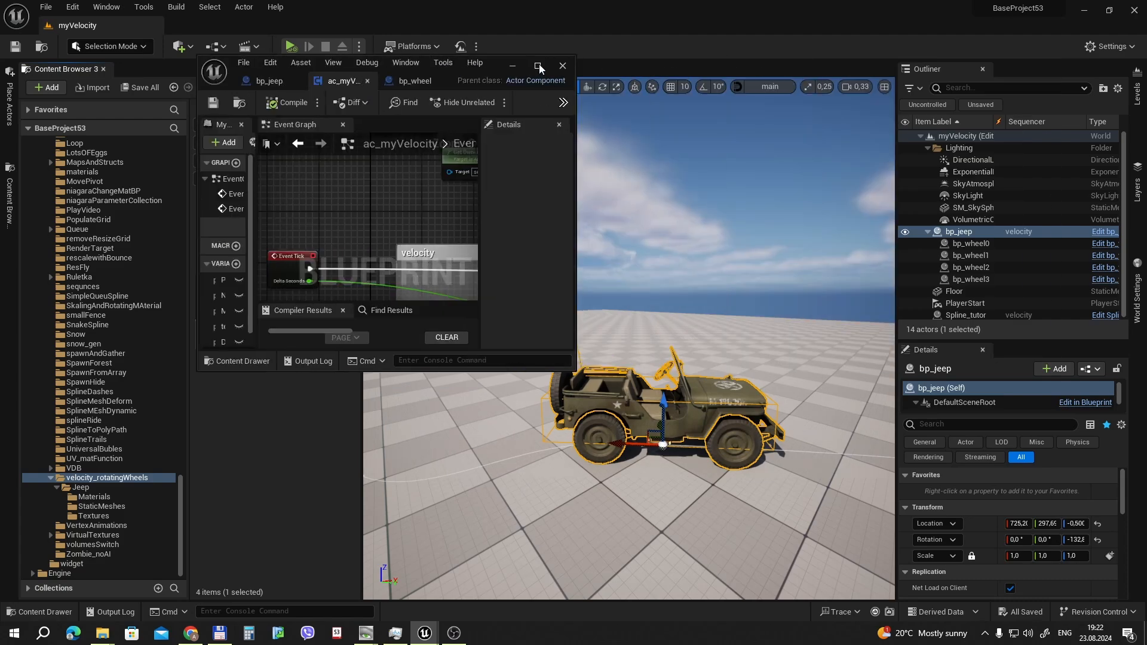
left_click(537, 66)
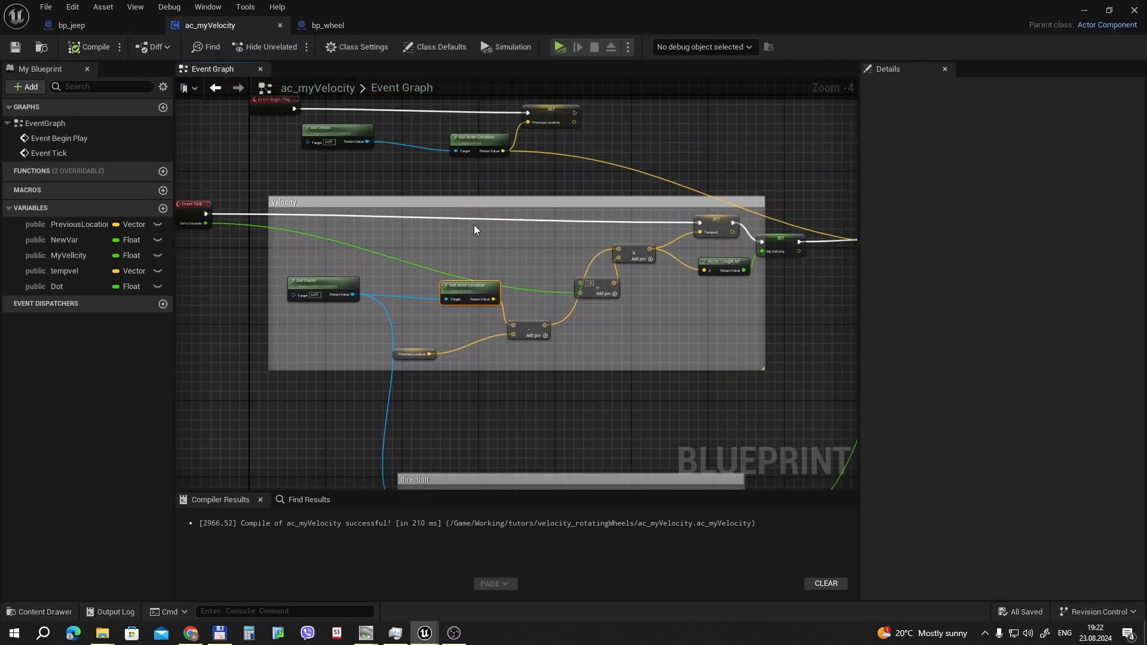
scroll("down", 3)
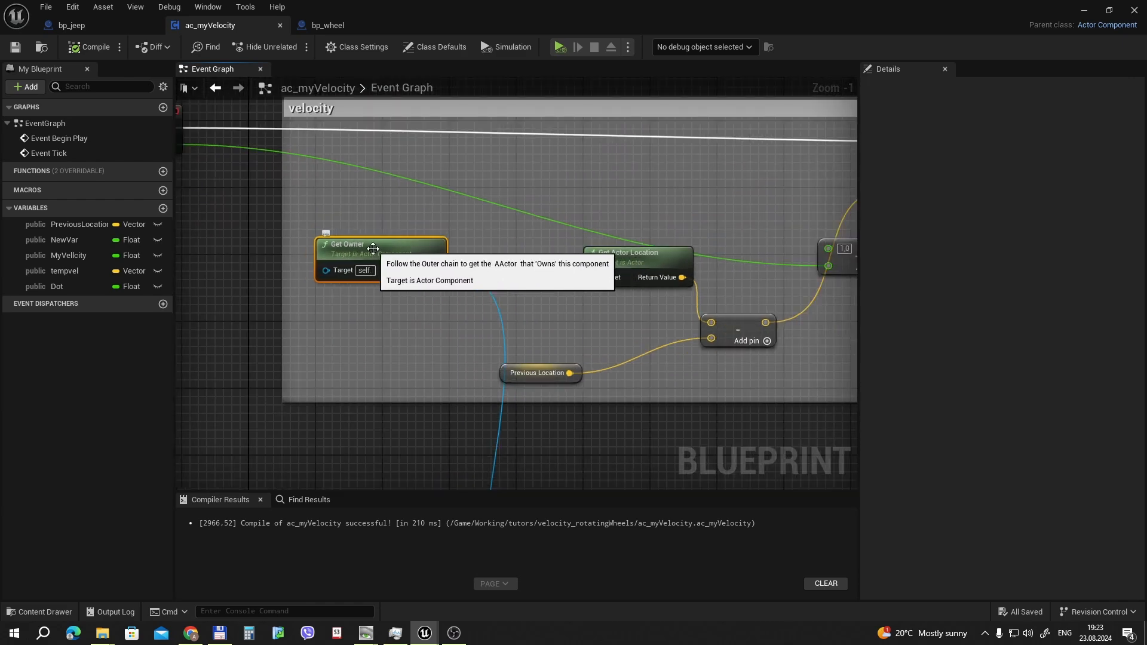
mouse_move(365, 246)
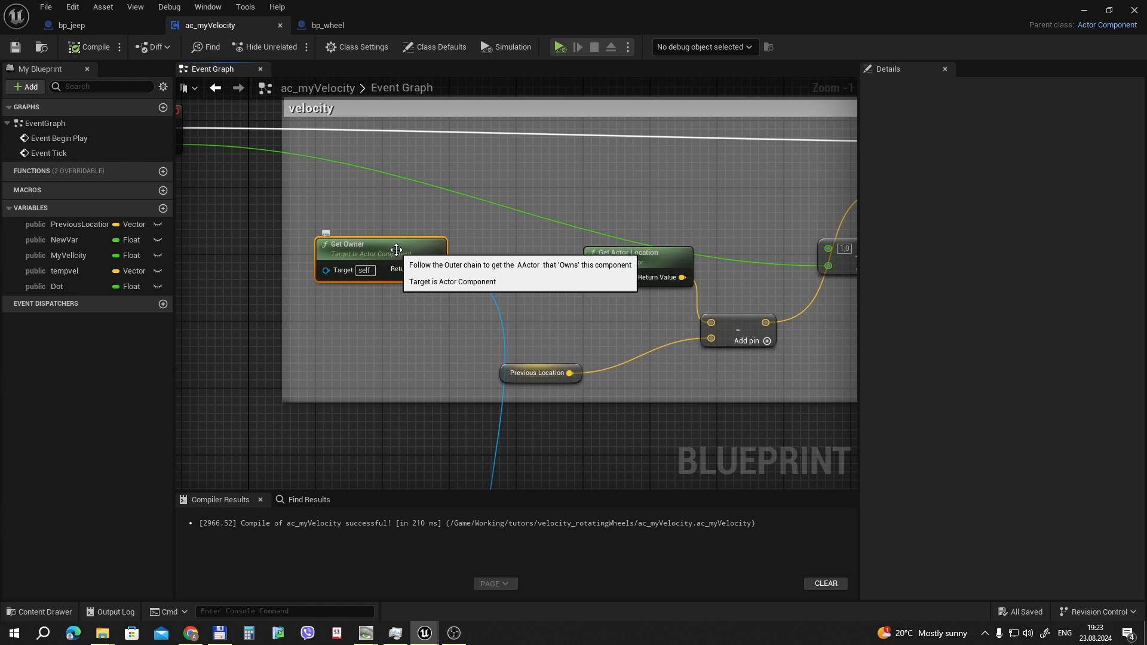
scroll("down", 3)
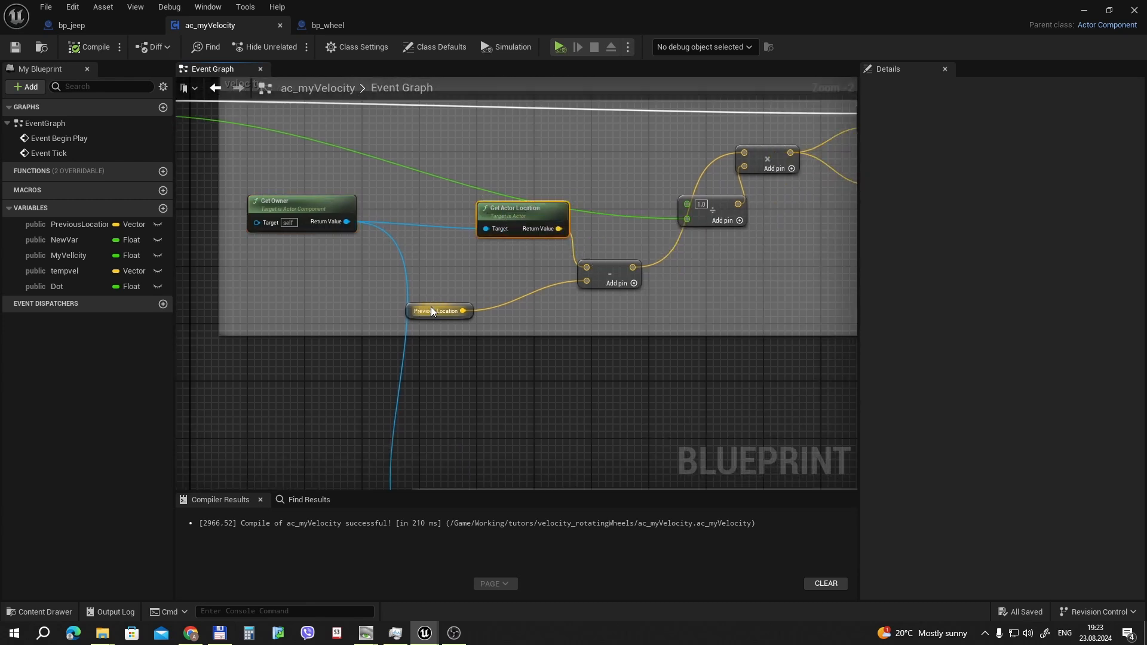
left_click(436, 310)
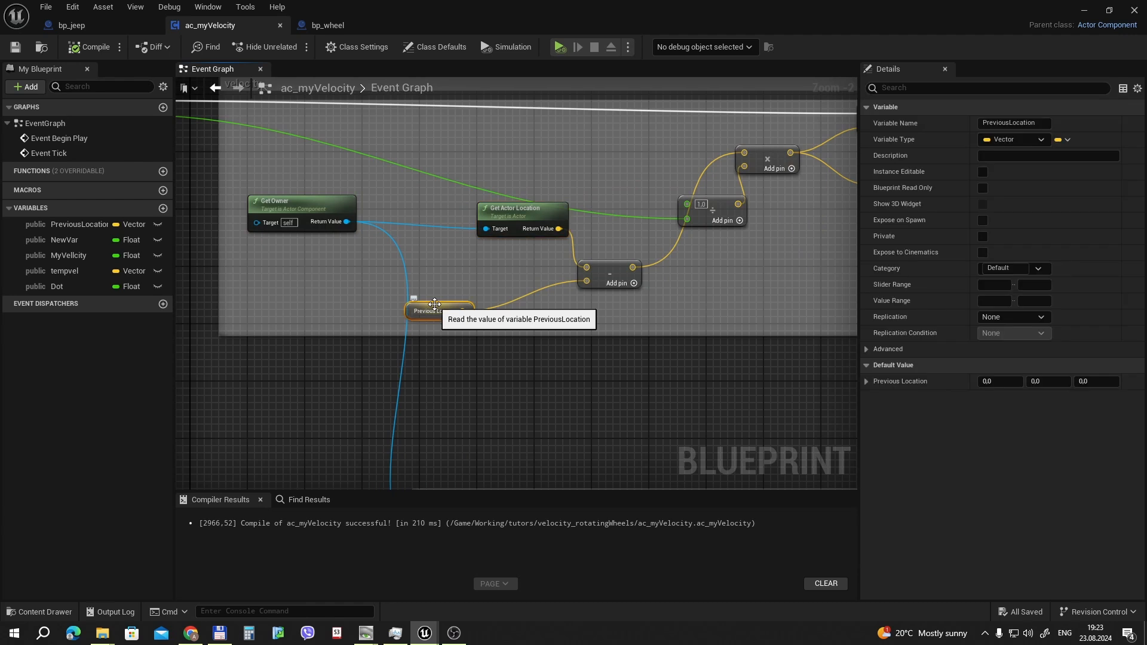
mouse_move(516, 208)
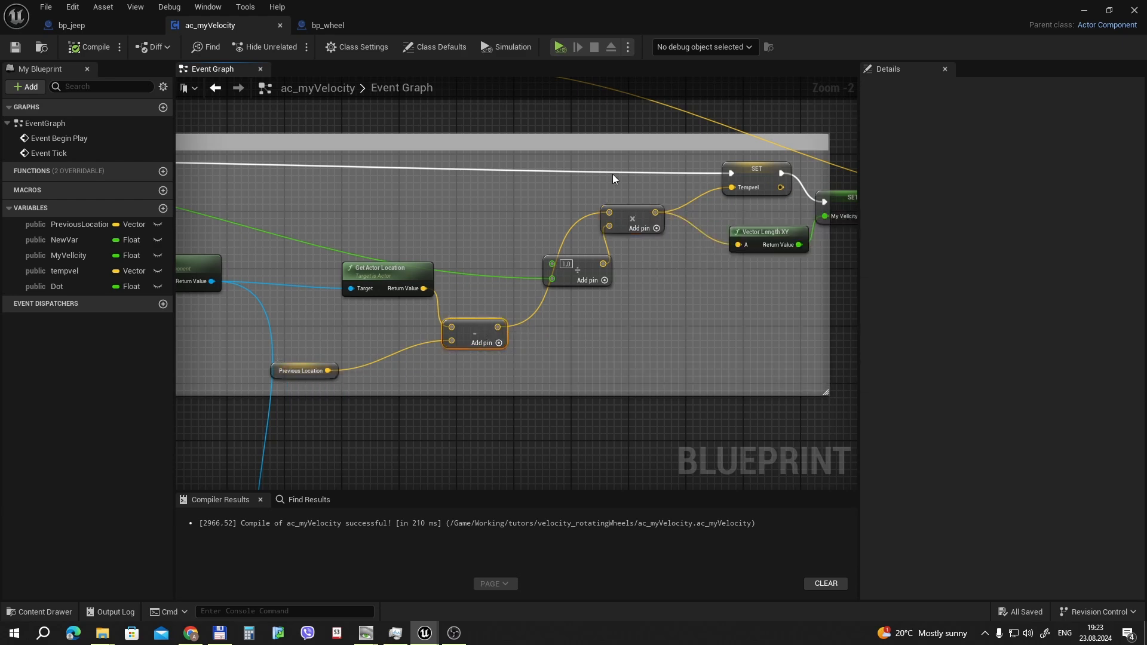
left_click(732, 187)
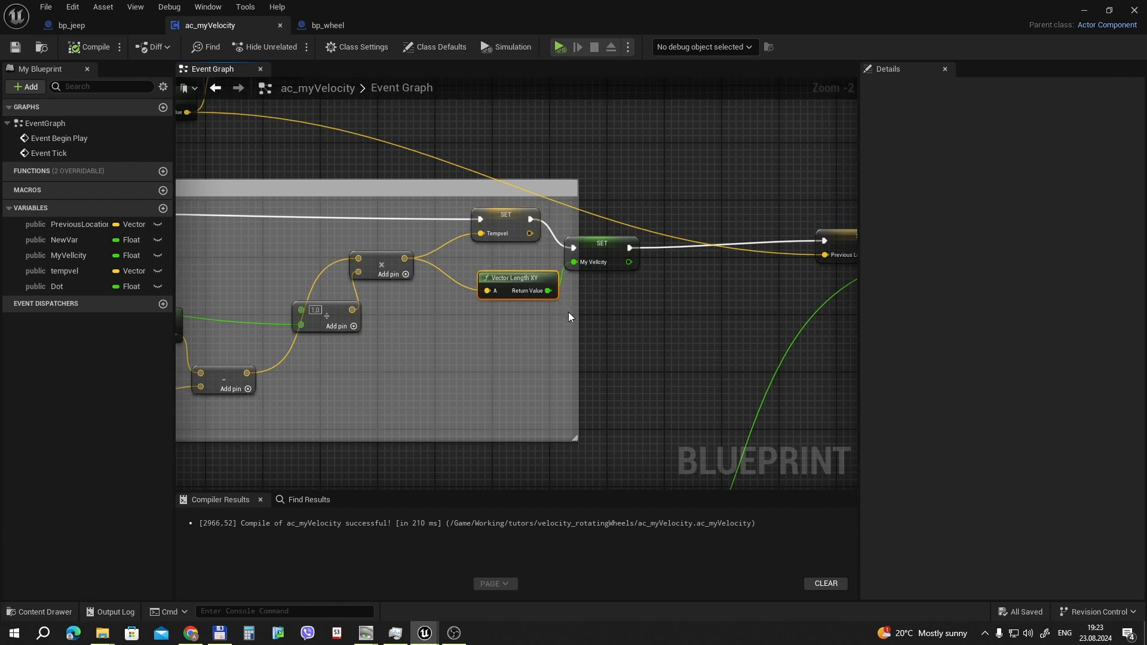
mouse_move(600, 261)
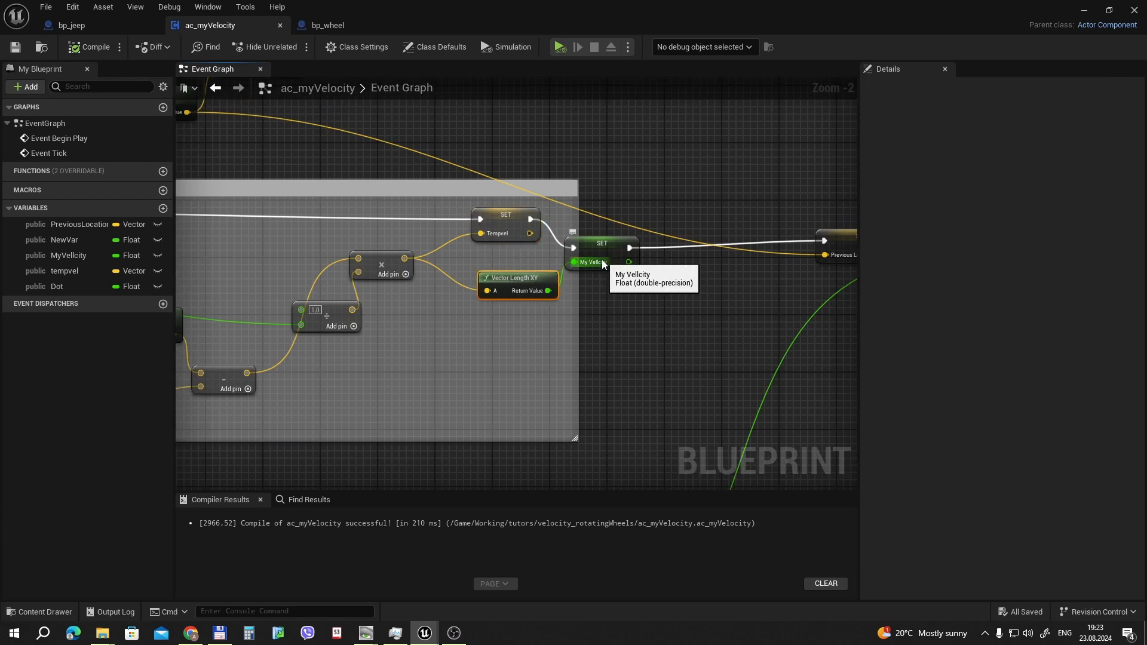
scroll("down", 3)
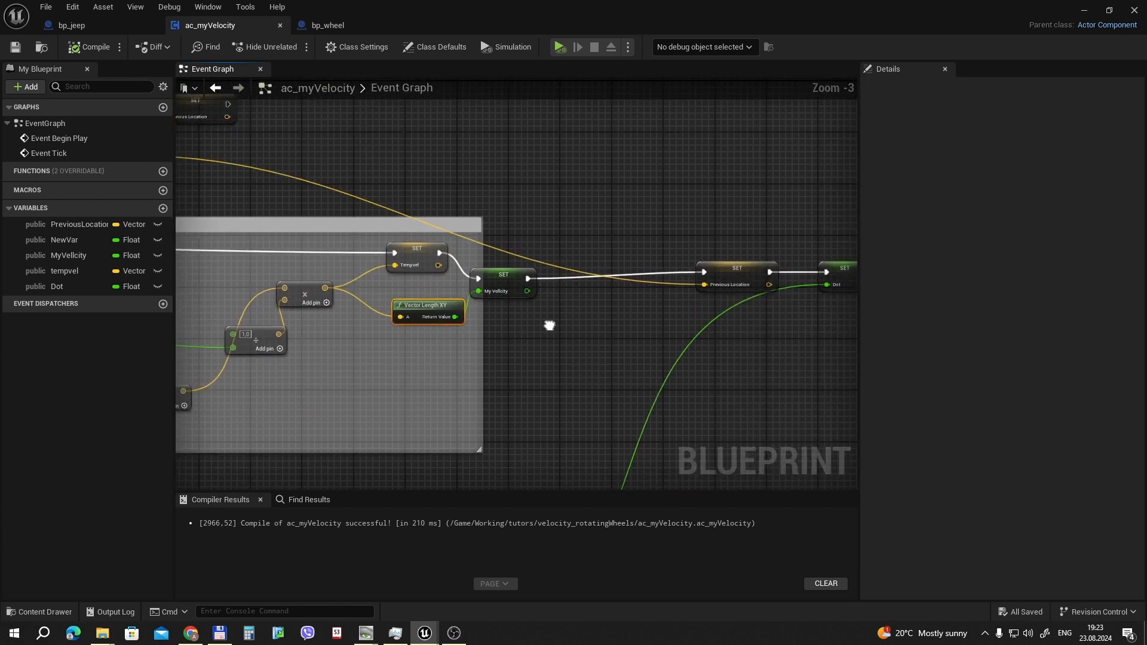
left_click(734, 283)
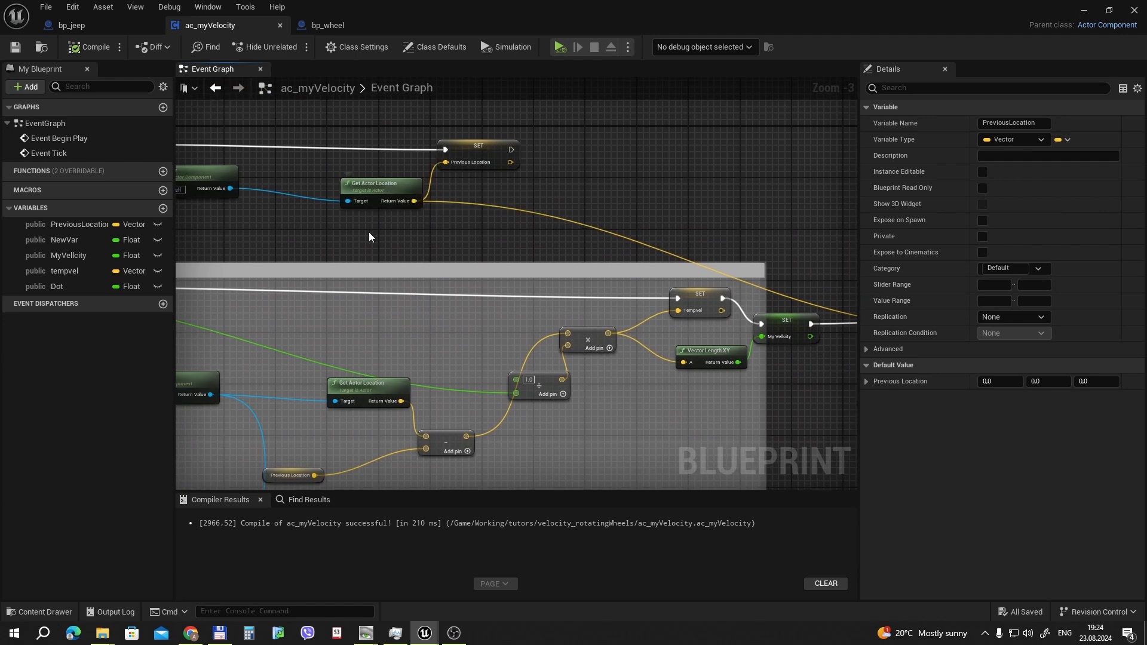
scroll("down", 3)
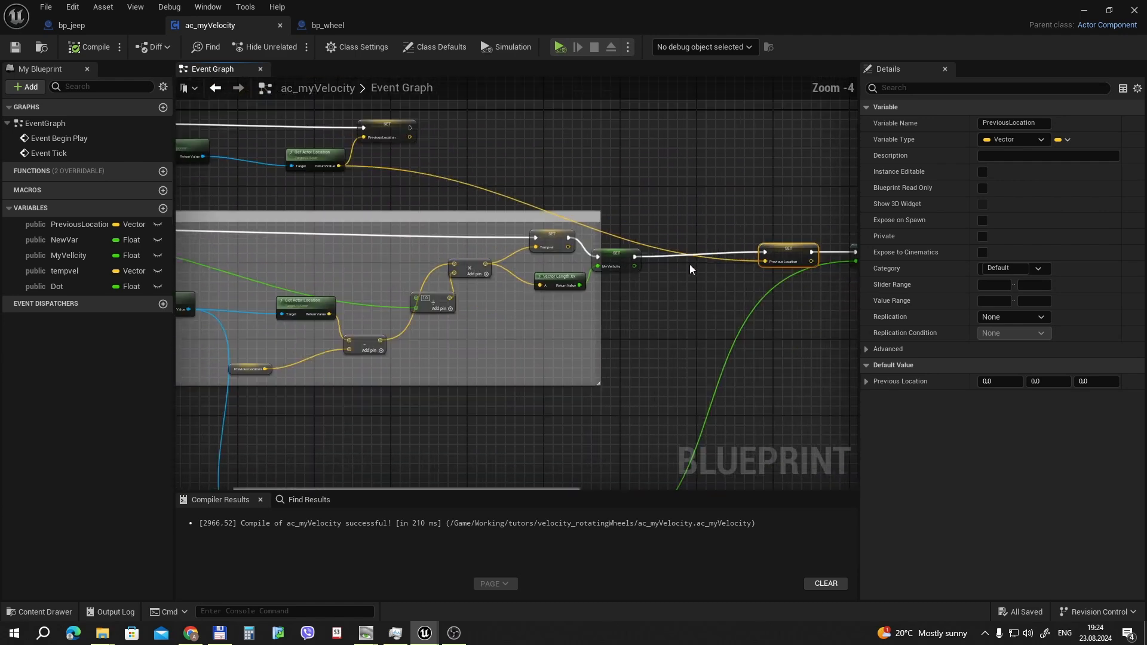
mouse_move(792, 249)
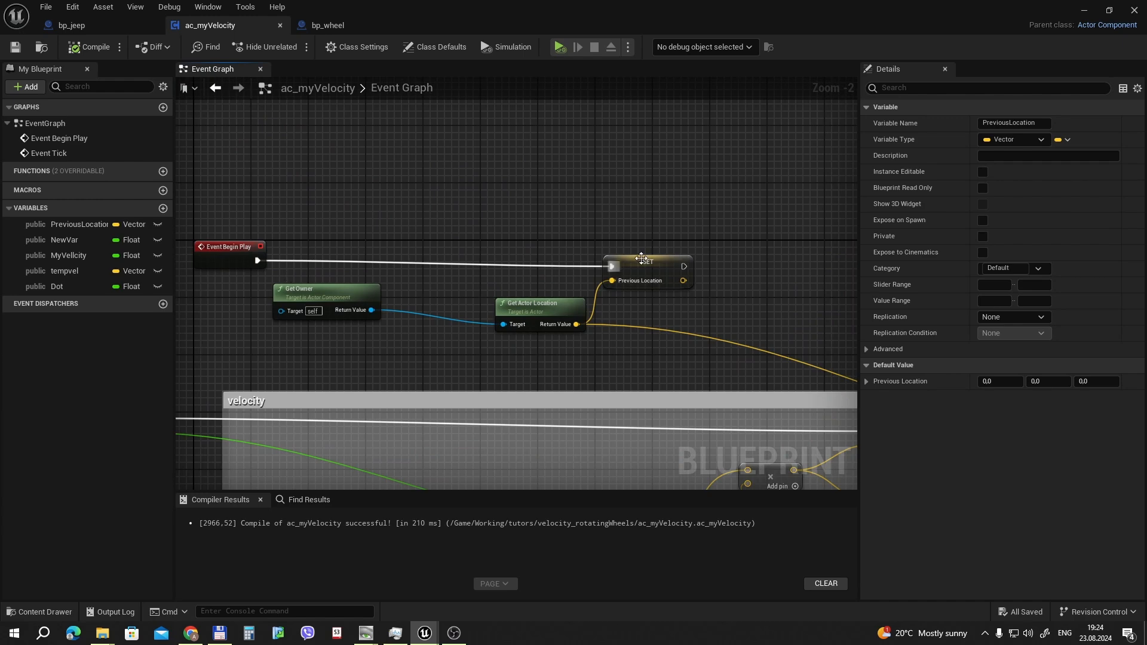
mouse_move(371, 309)
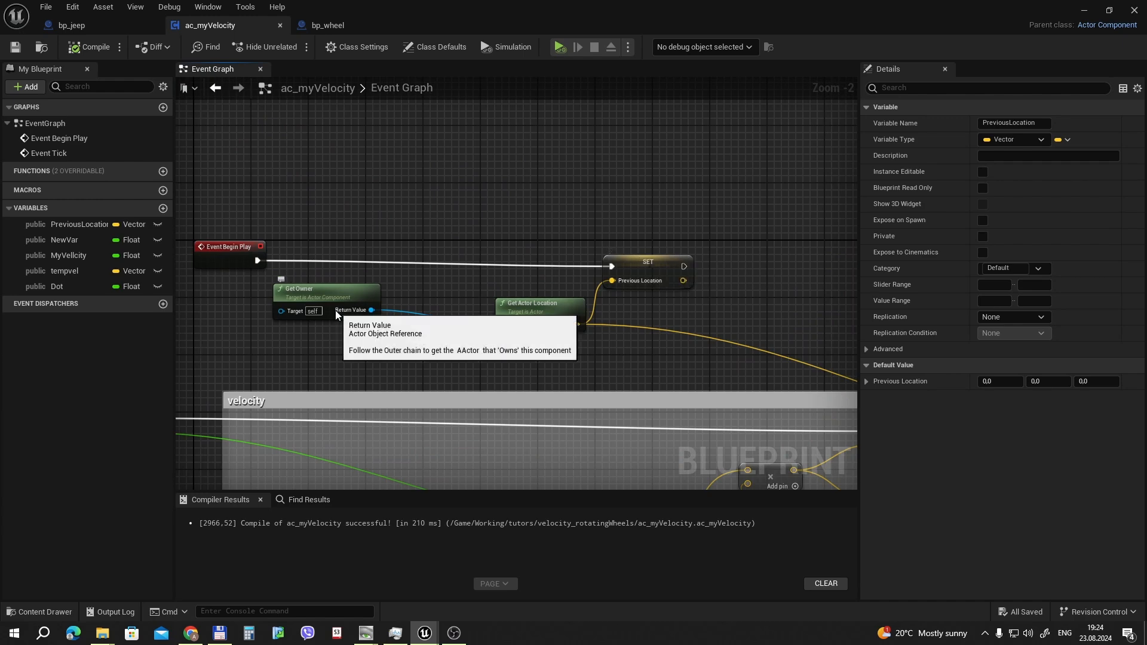
mouse_move(417, 308)
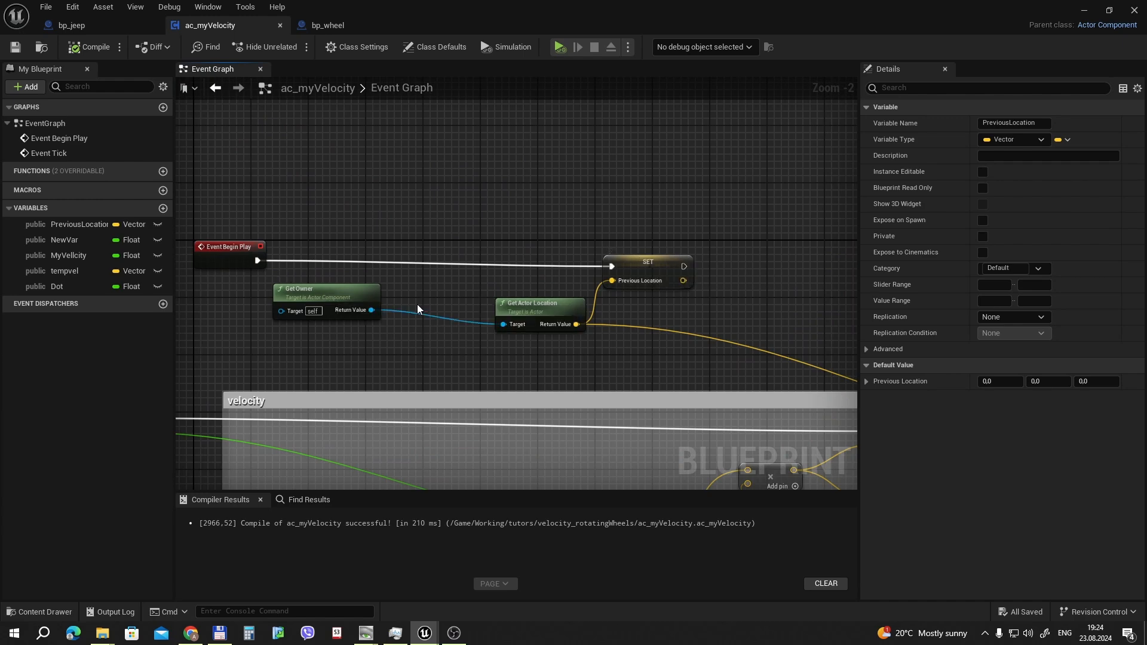
mouse_move(501, 356)
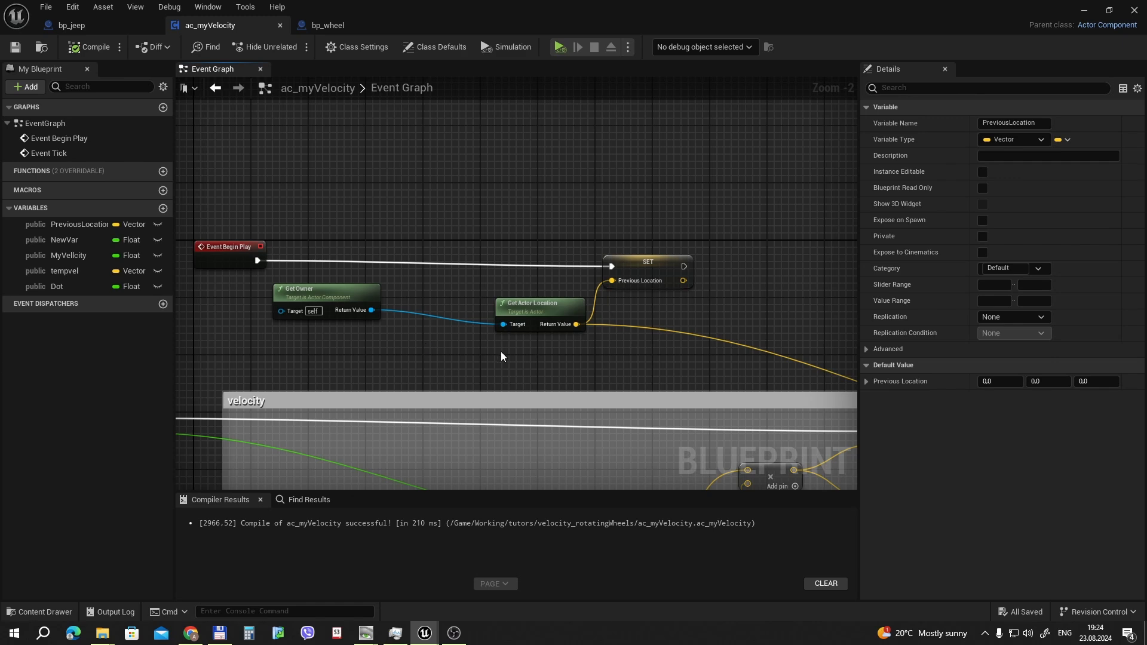
mouse_move(638, 280)
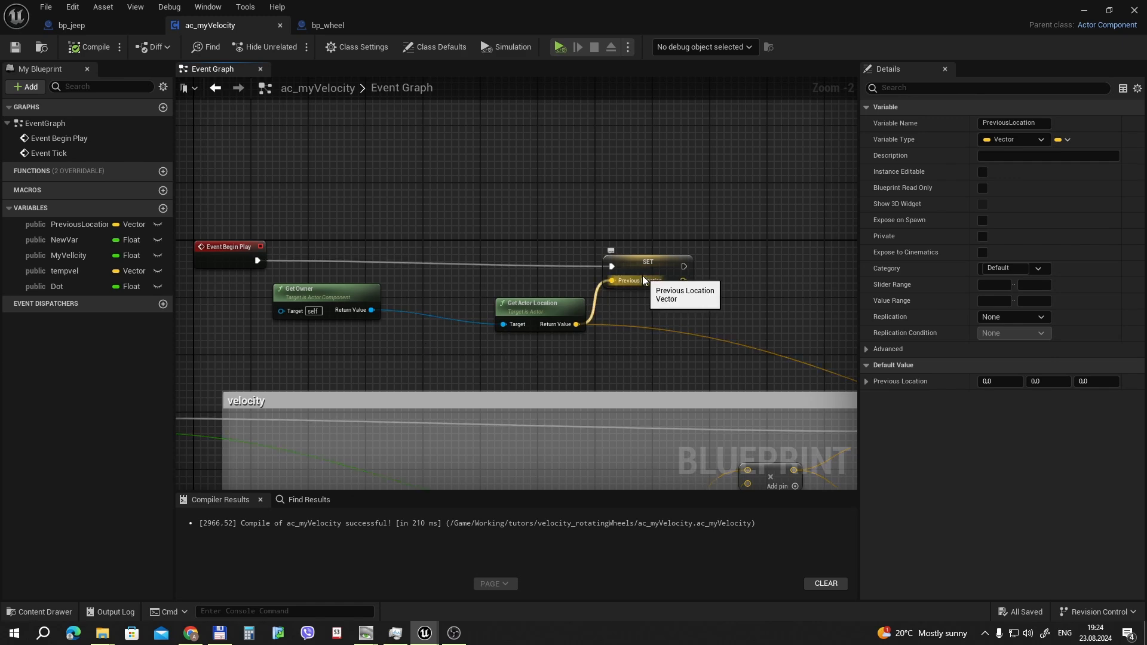
scroll("down", 3)
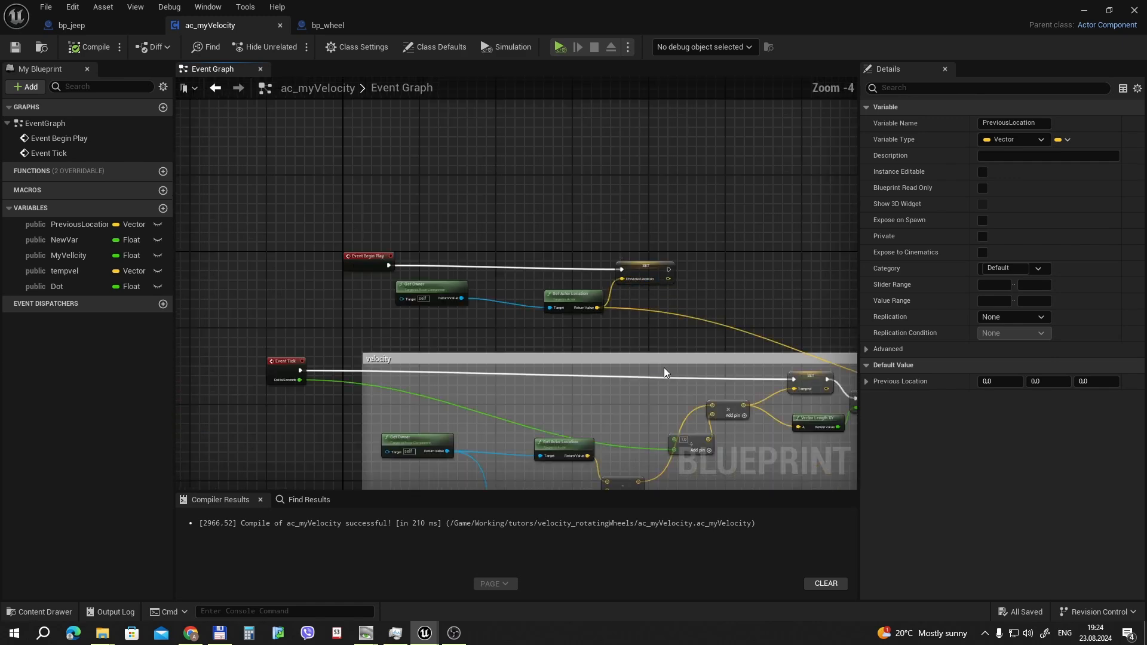
scroll("down", 3)
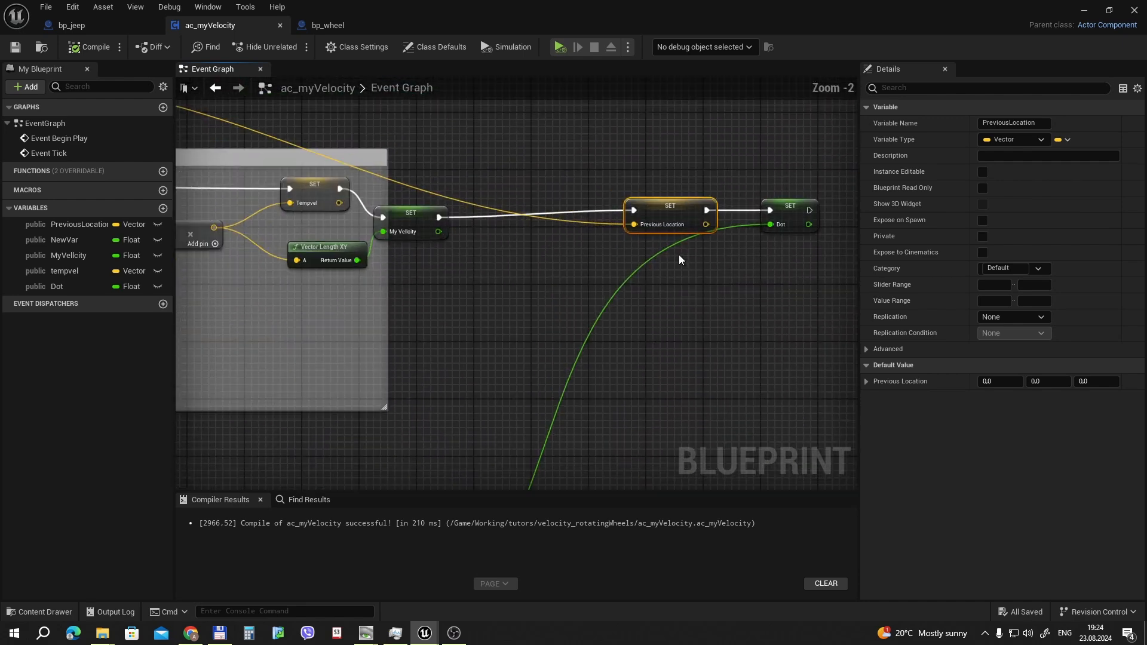
mouse_move(641, 202)
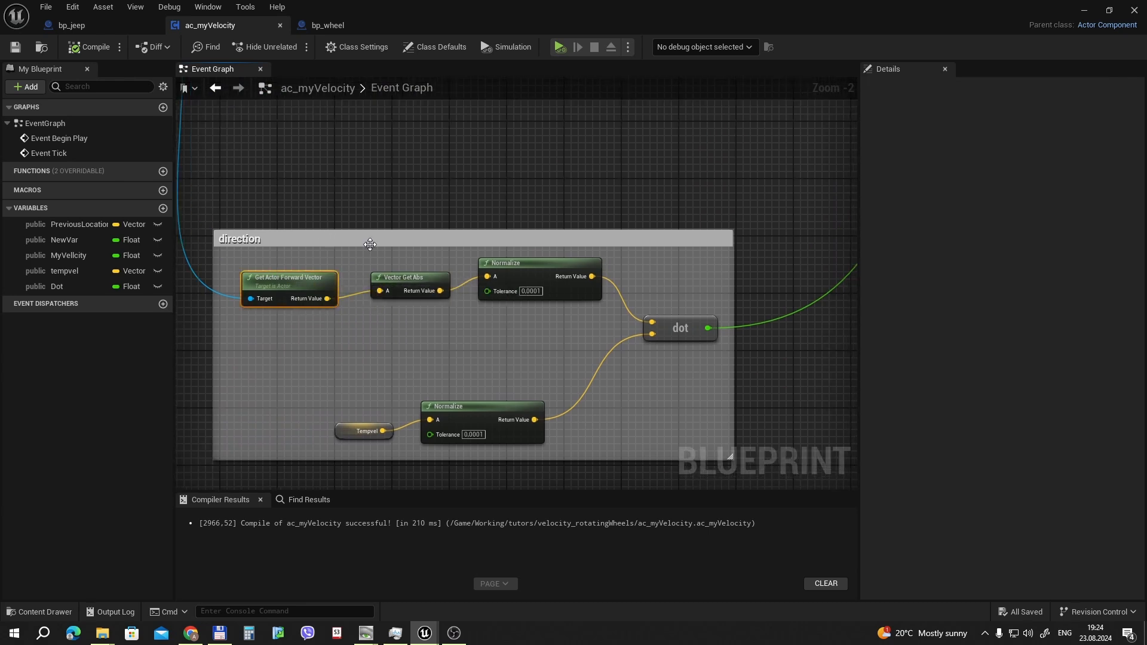
mouse_move(408, 278)
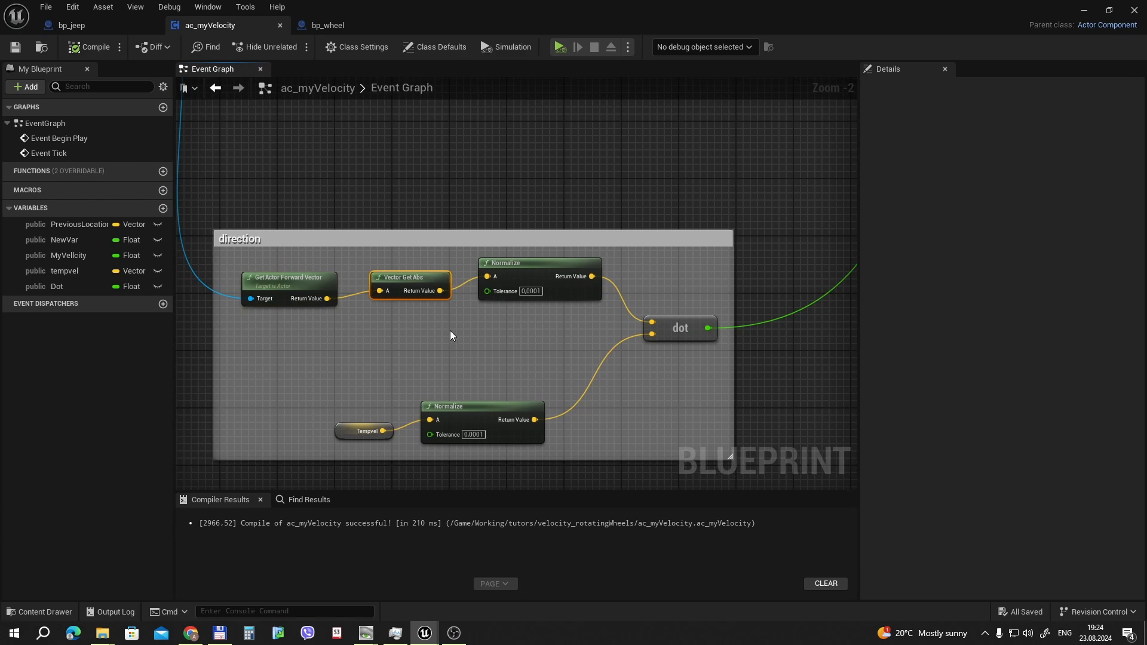
mouse_move(274, 282)
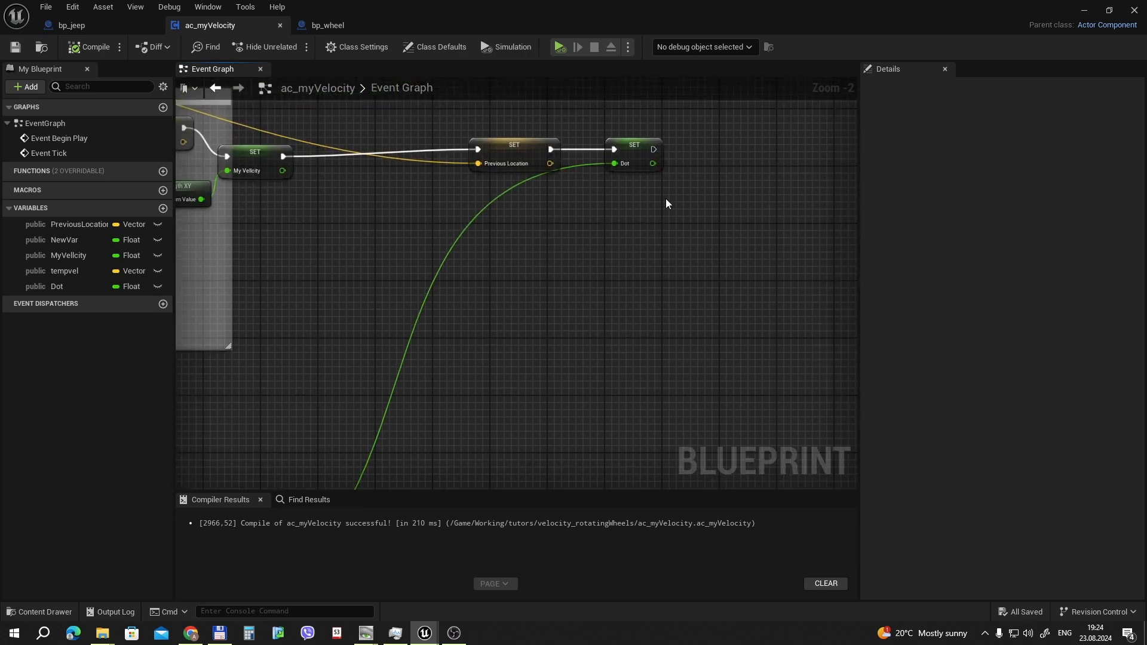
left_click(326, 25)
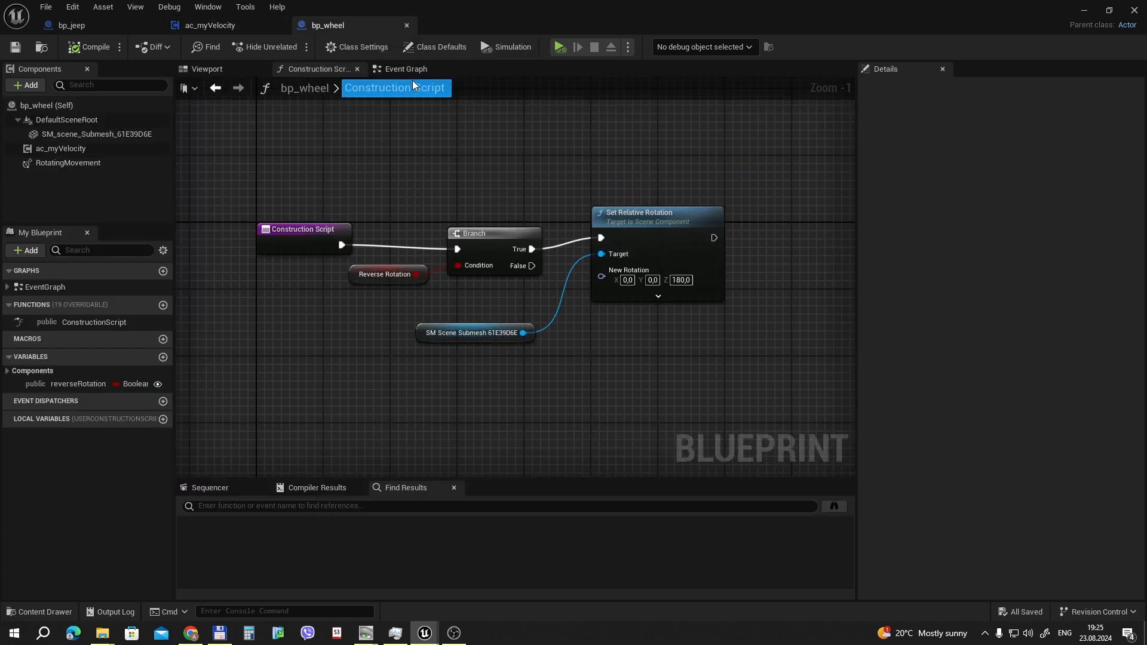
- View bp_wheel's Event Graph and Viewport, then inspect its ac_myVelocity and RotatingMovement components
left_click(403, 69)
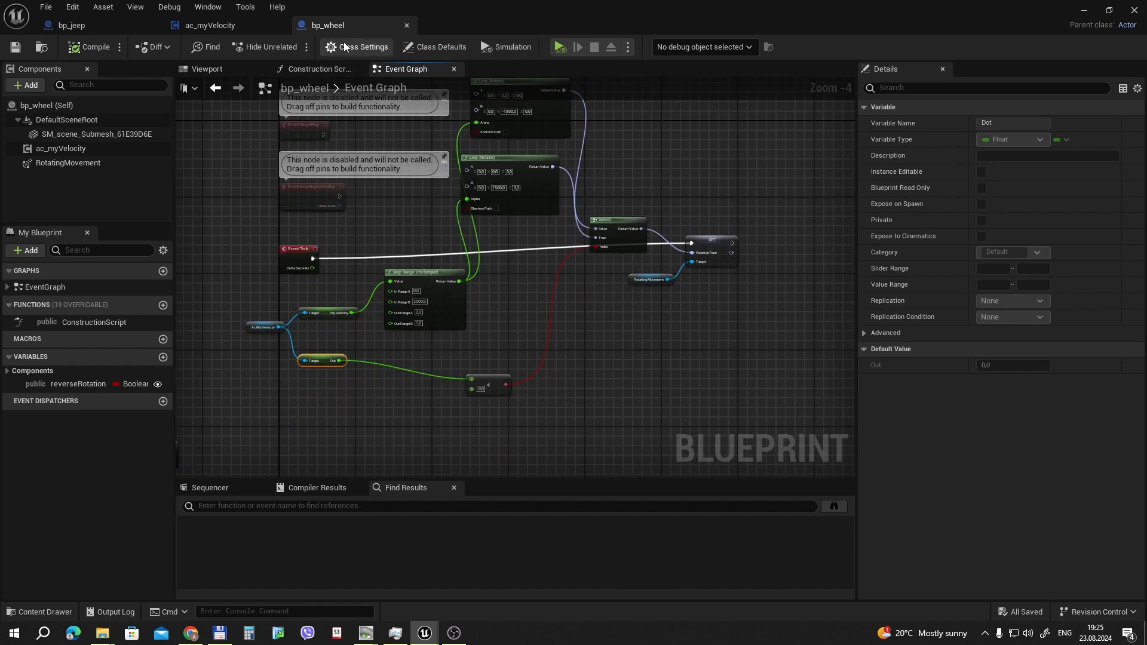
left_click(208, 68)
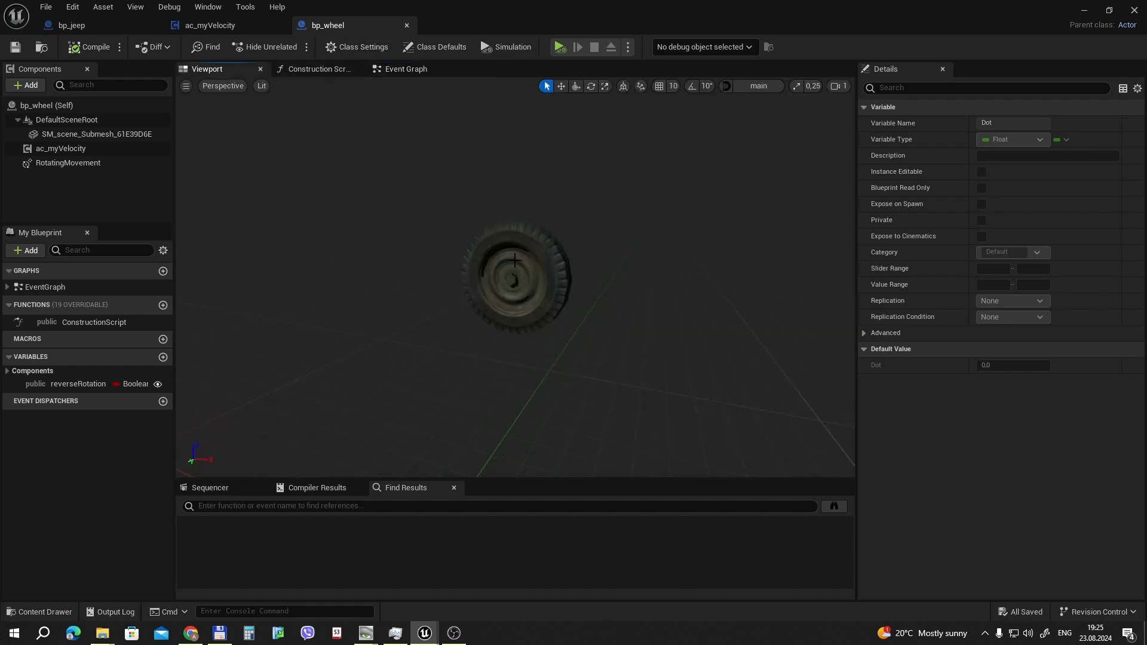
left_click(402, 68)
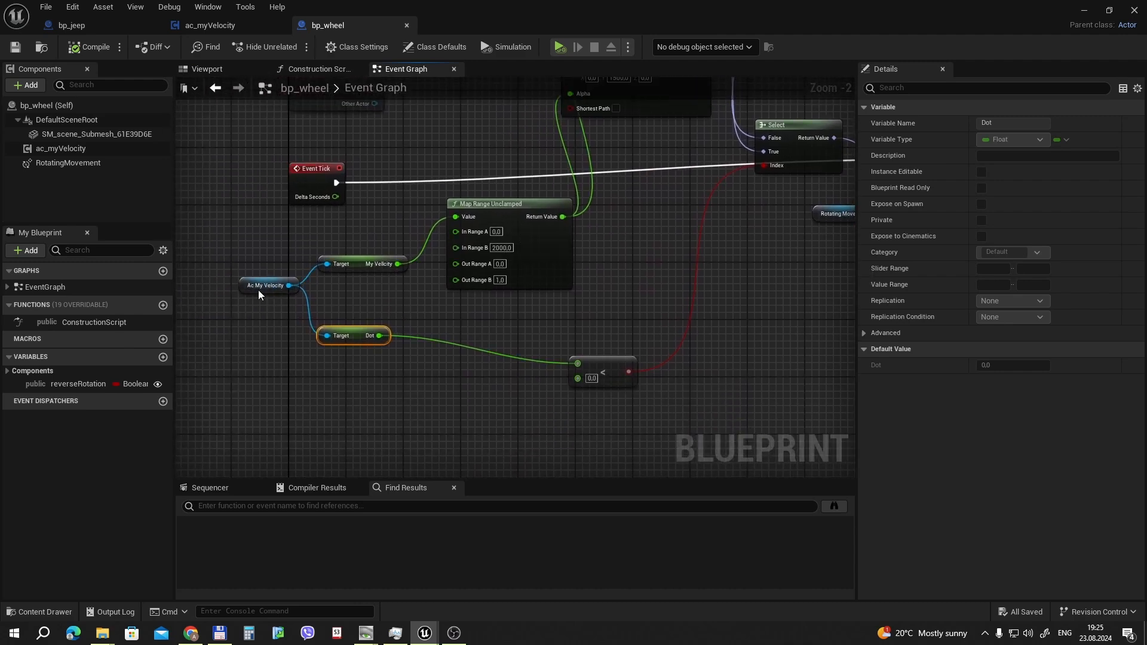
left_click(62, 149)
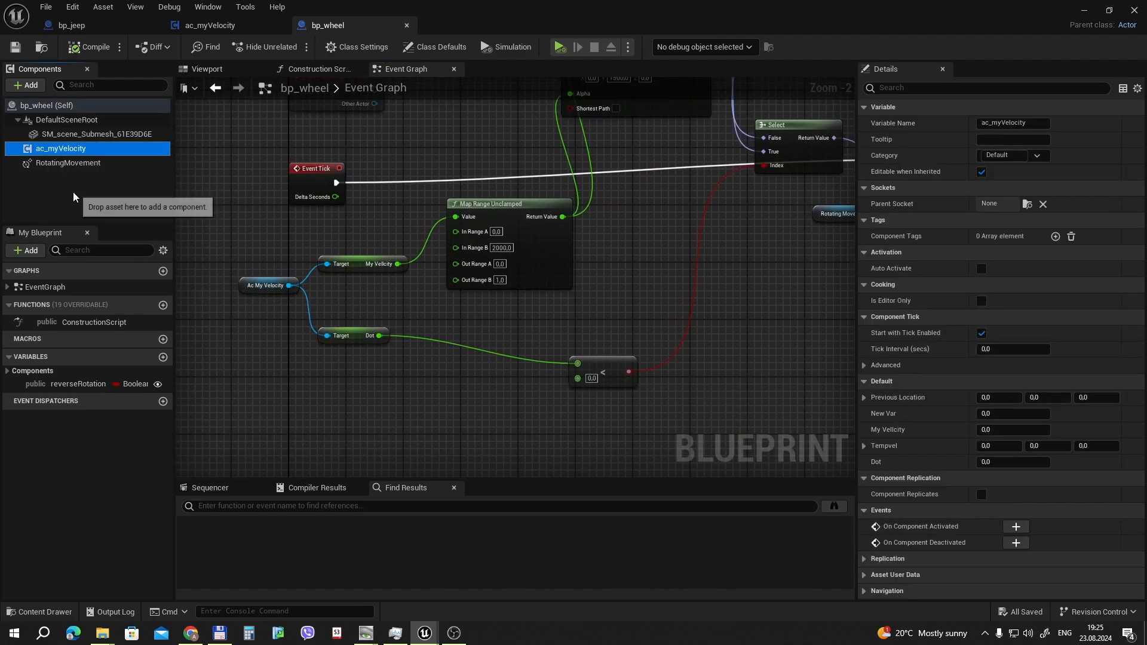
mouse_move(61, 149)
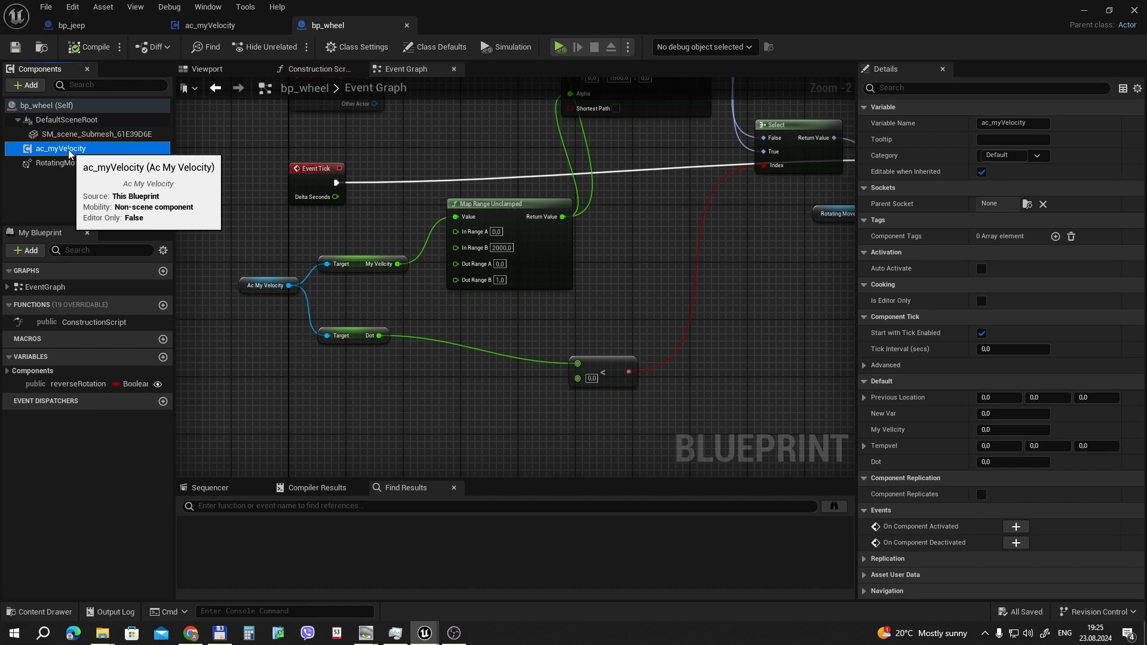
left_click(24, 85)
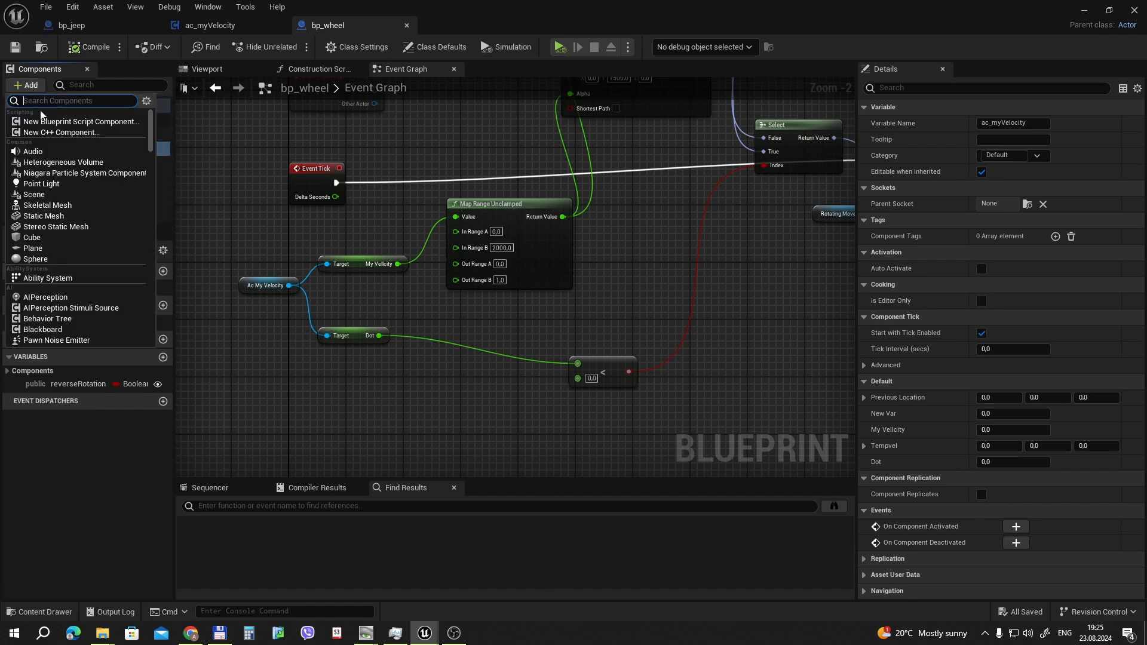
left_click(68, 162)
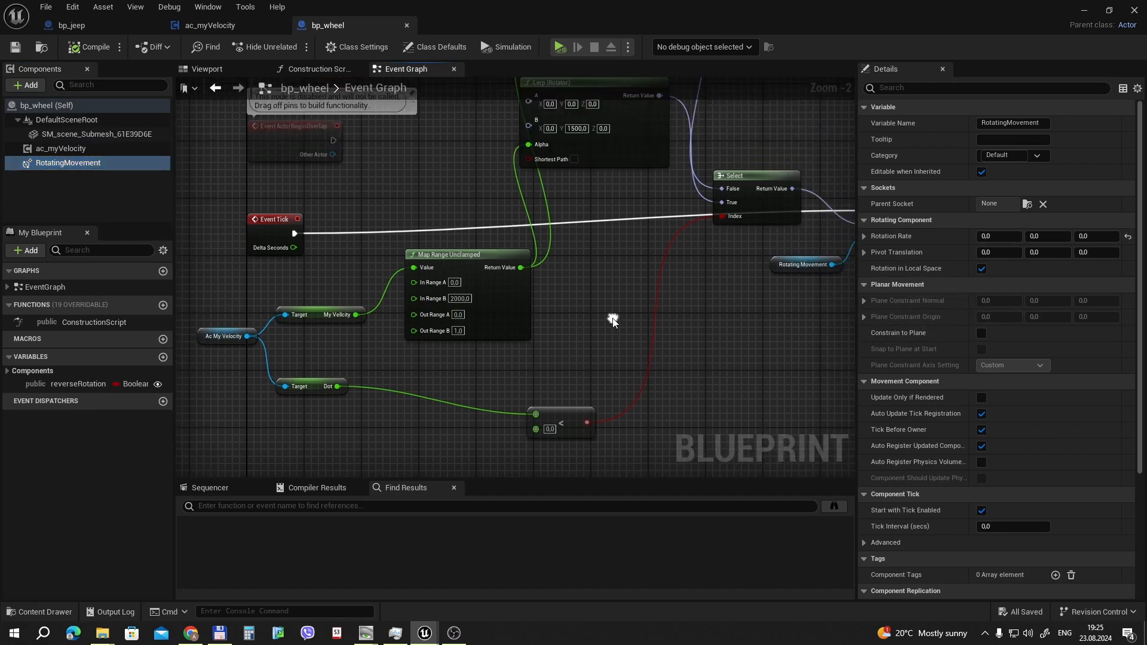
mouse_move(305, 284)
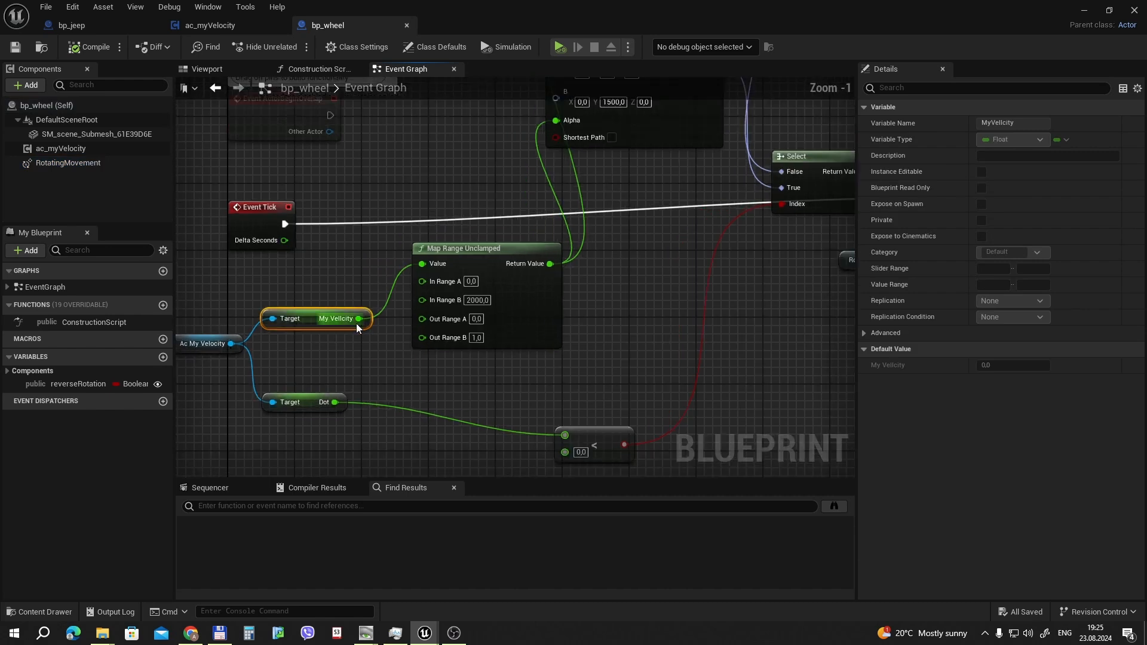
mouse_move(338, 319)
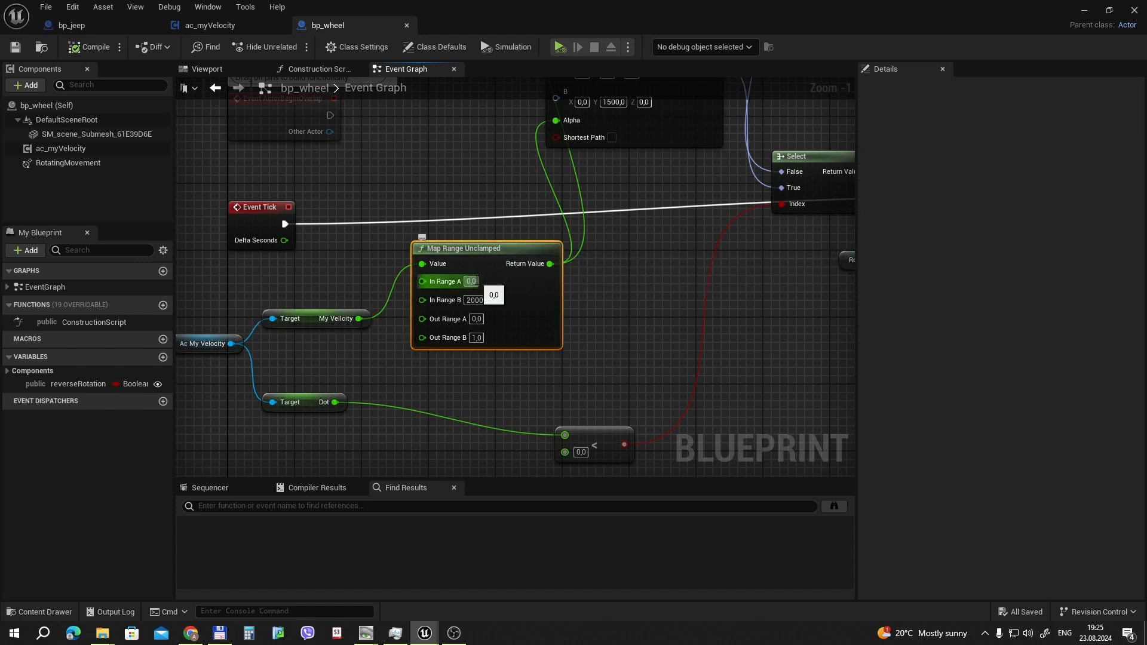
- Select the In Range A field on the Map Range Unclamped node
left_click(470, 281)
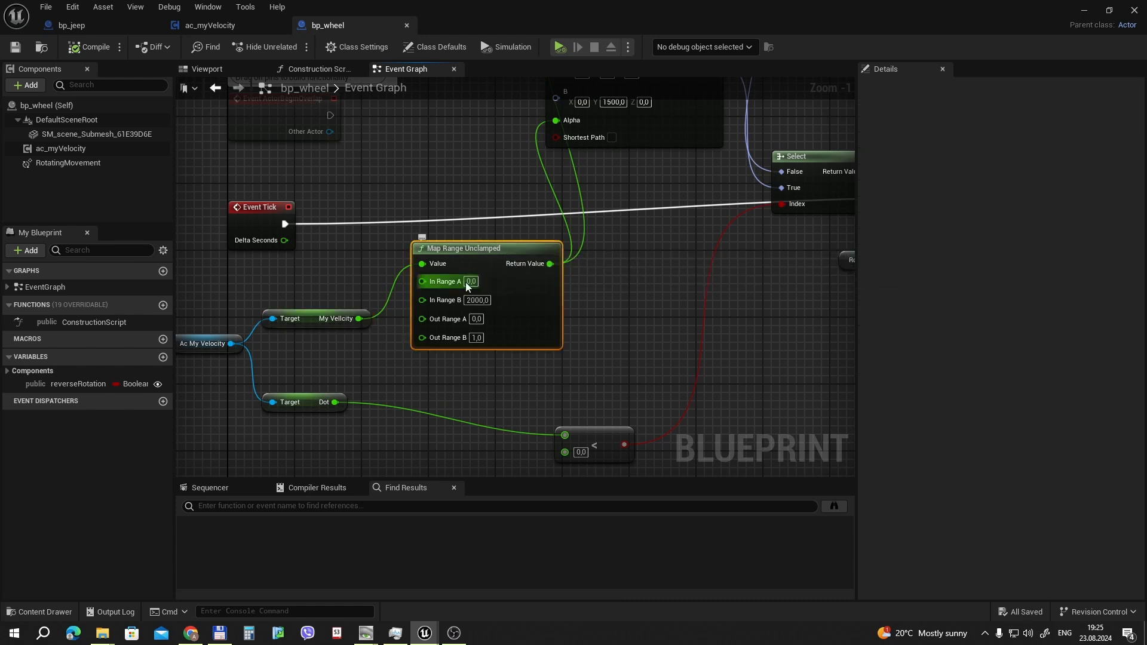
mouse_move(448, 319)
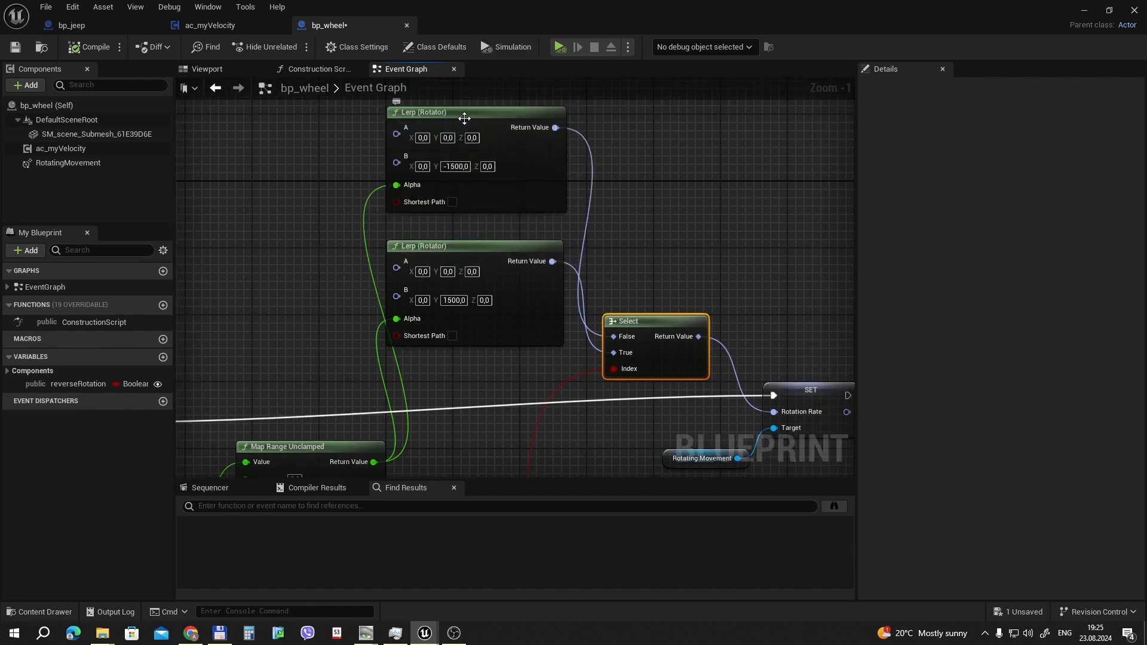
- Review the SET Rotation Rate and Rotating Movement nodes, then stop the running simulation
left_click(454, 166)
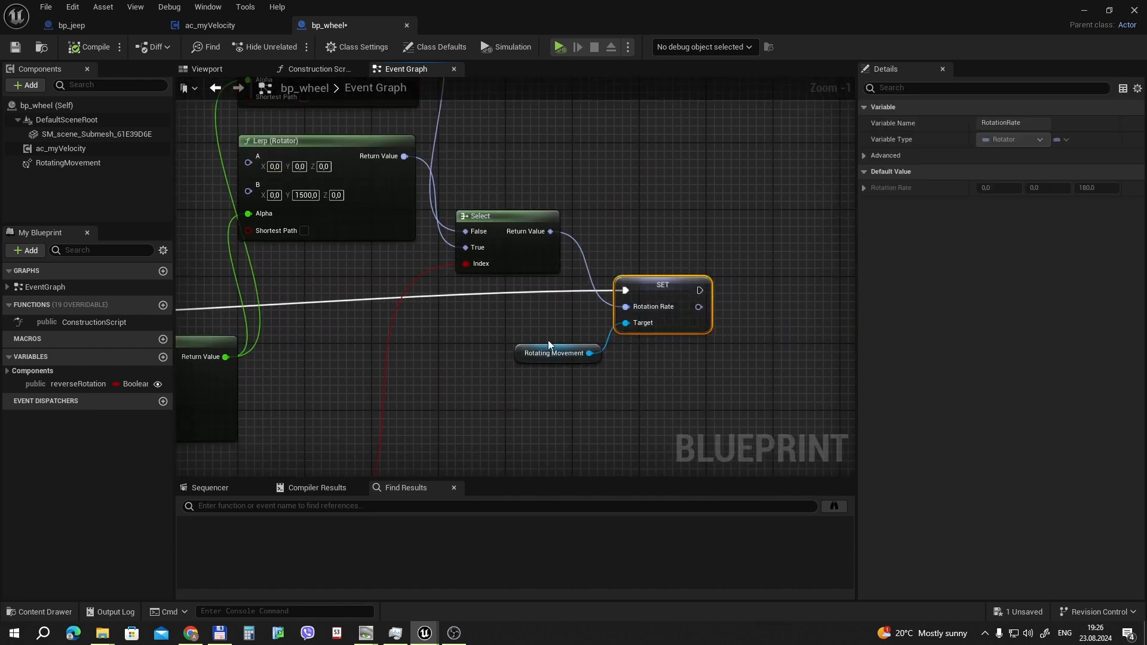
left_click(556, 353)
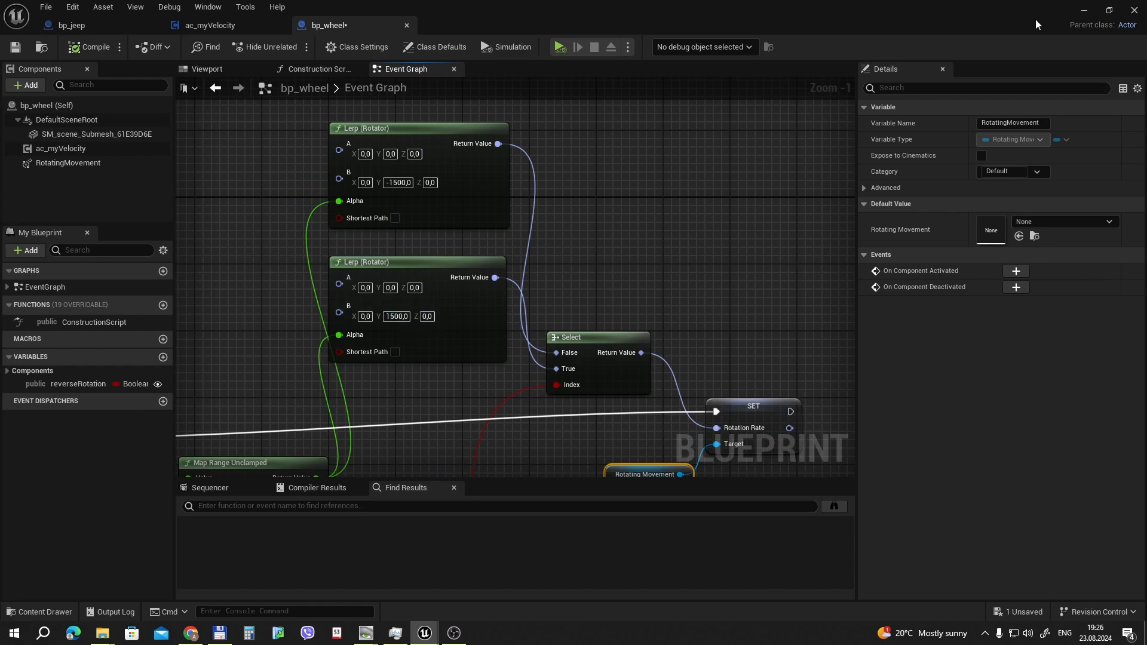
mouse_move(1082, 14)
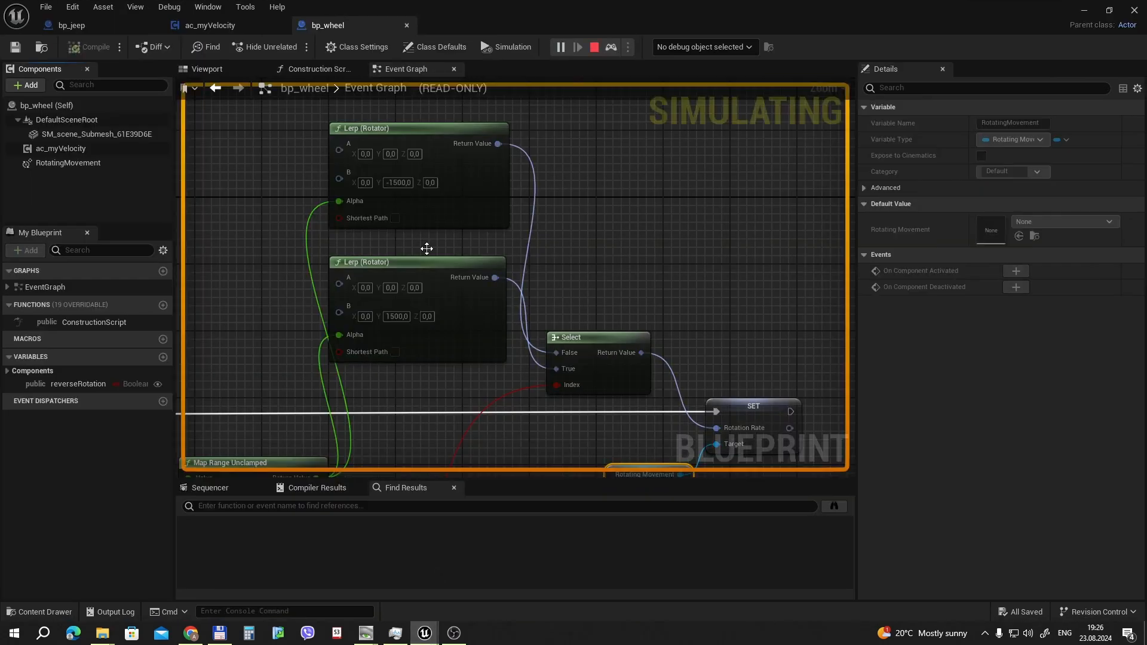
left_click(593, 47)
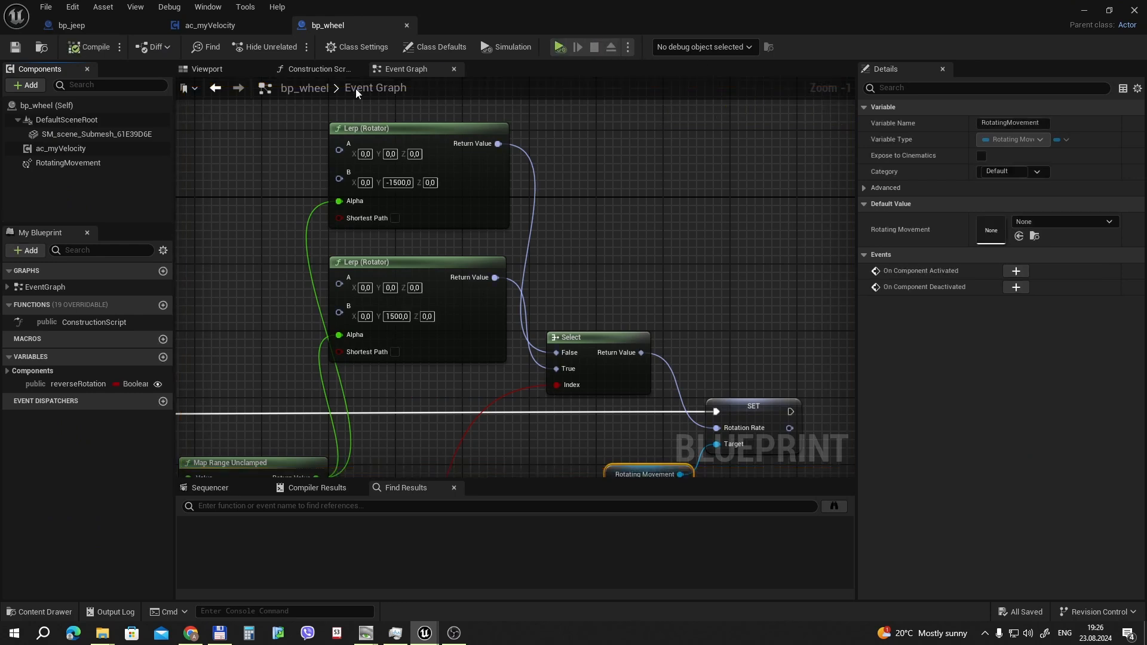
- In bp_jeep's Viewport, search Add for 'chil' and select the first bp_wheel child actor
left_click(69, 25)
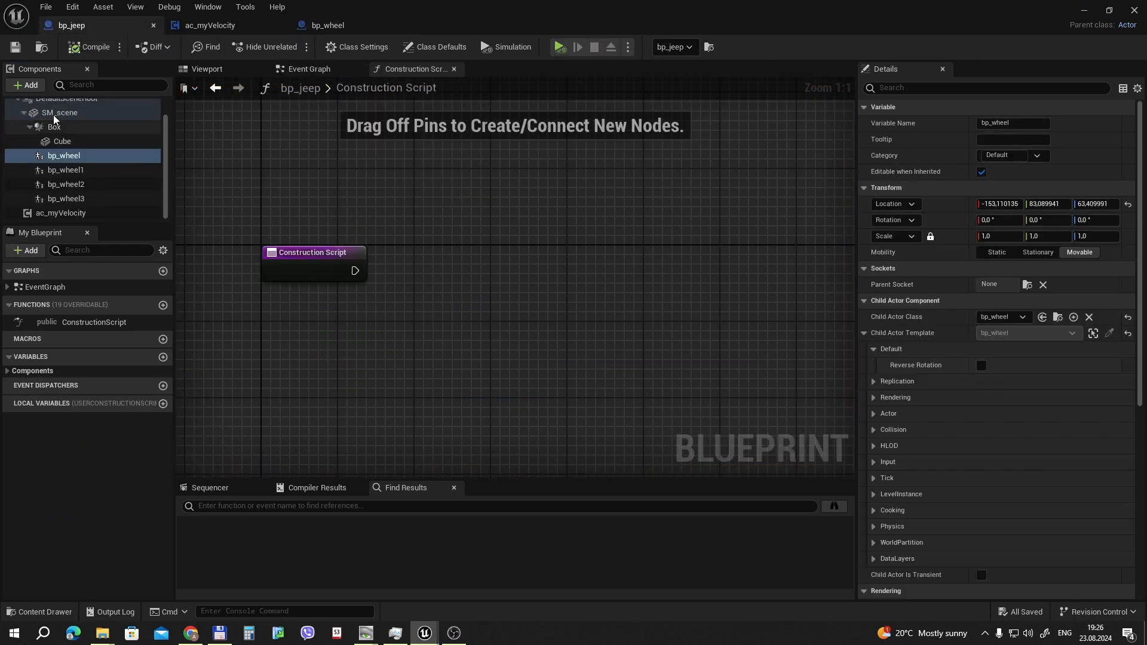
left_click(439, 46)
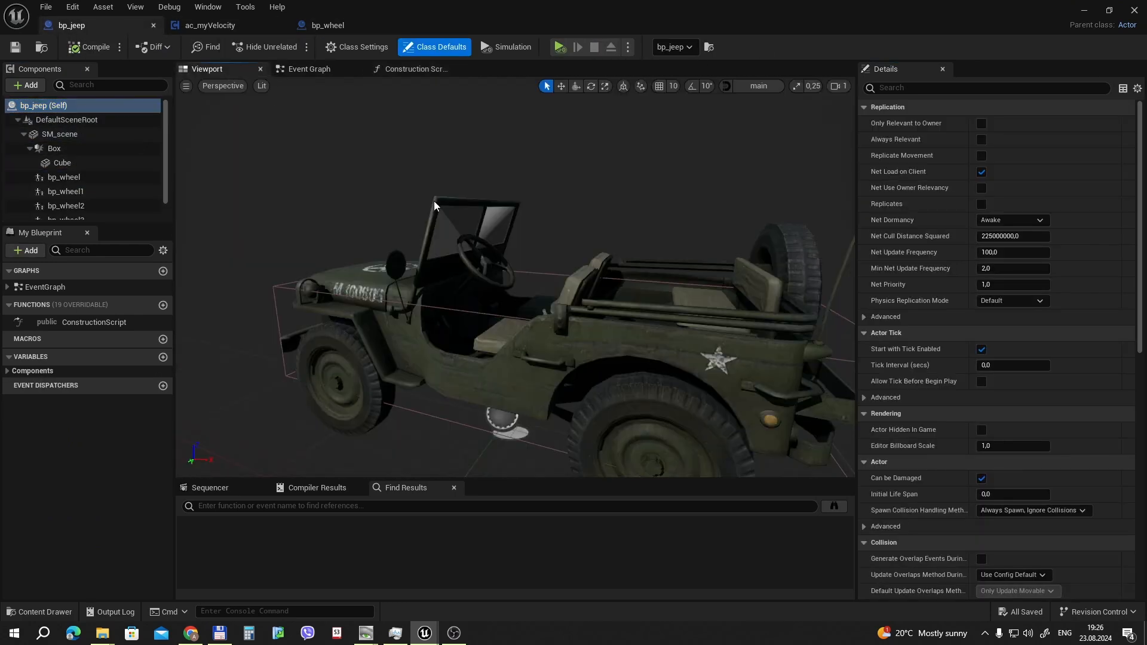
mouse_move(27, 85)
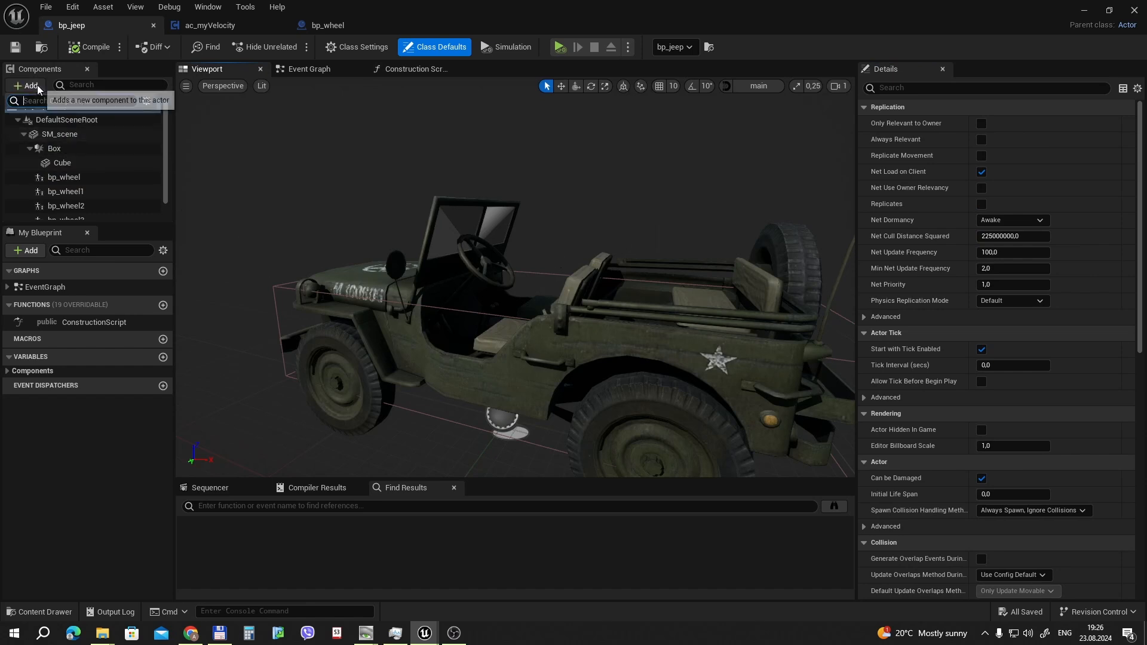
left_click(27, 85)
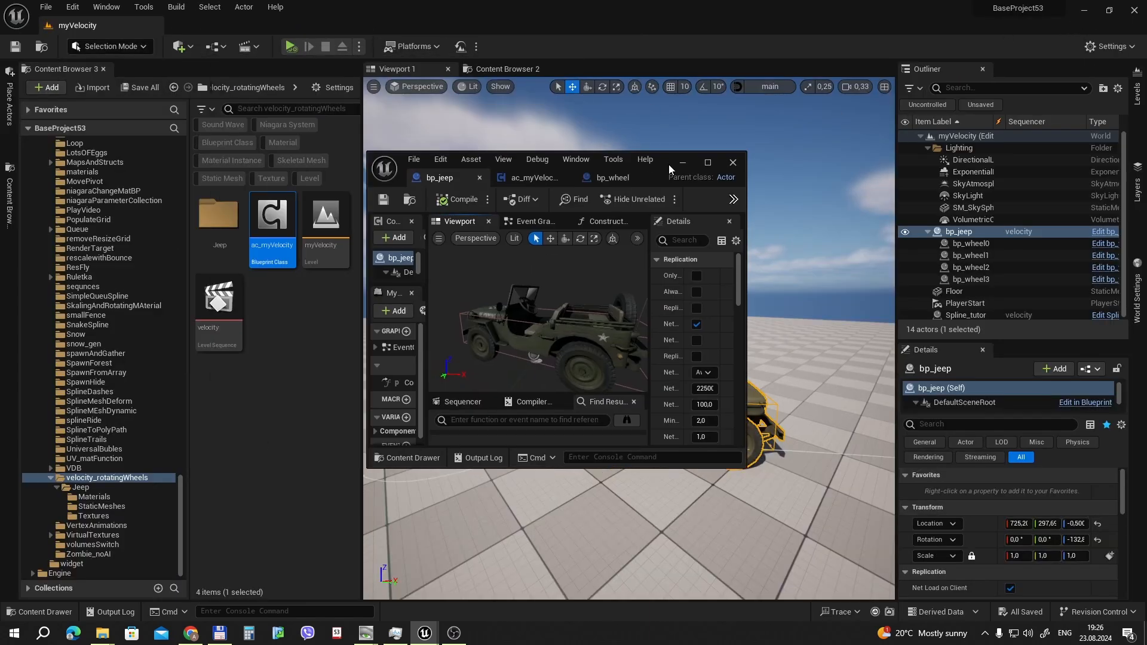
left_click(101, 506)
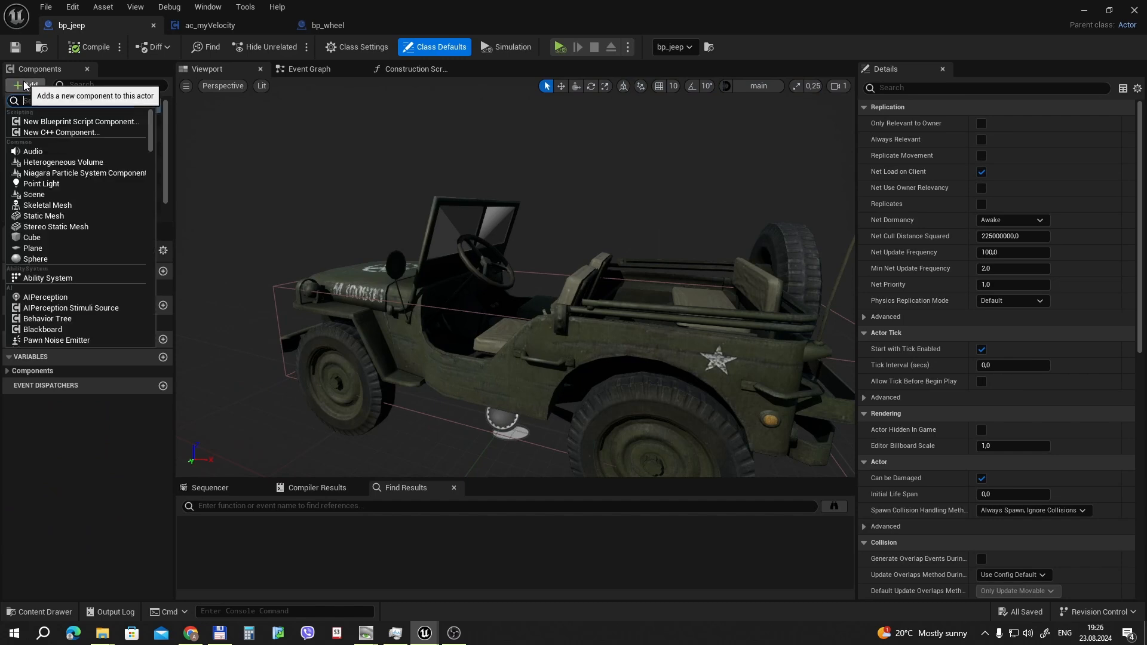
type("chil")
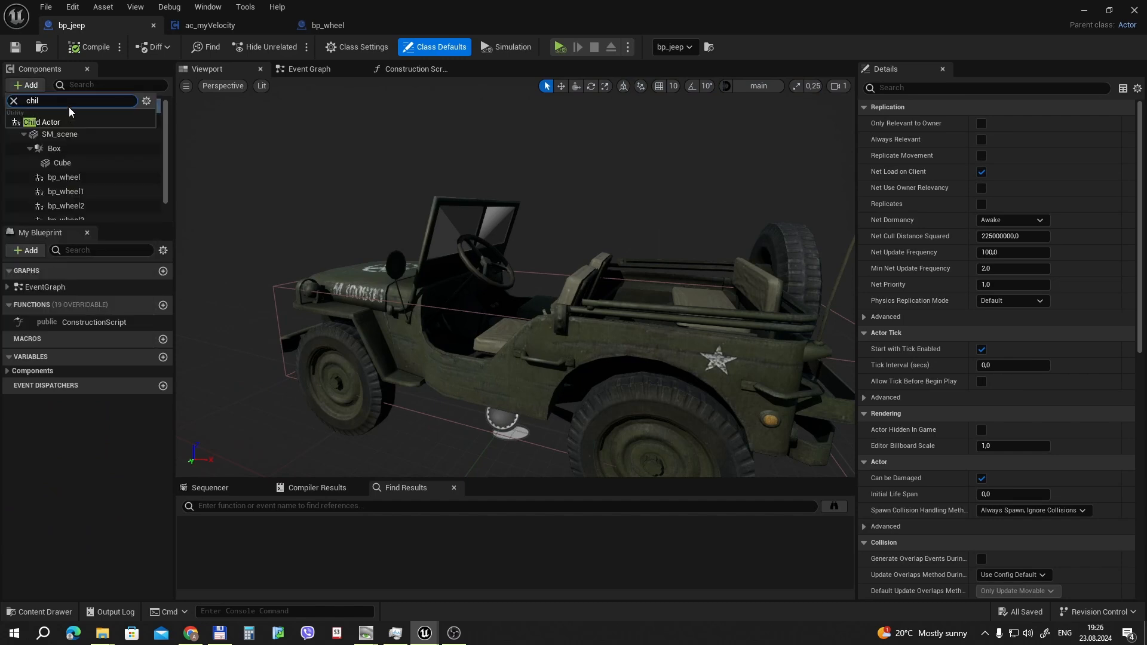
left_click(64, 177)
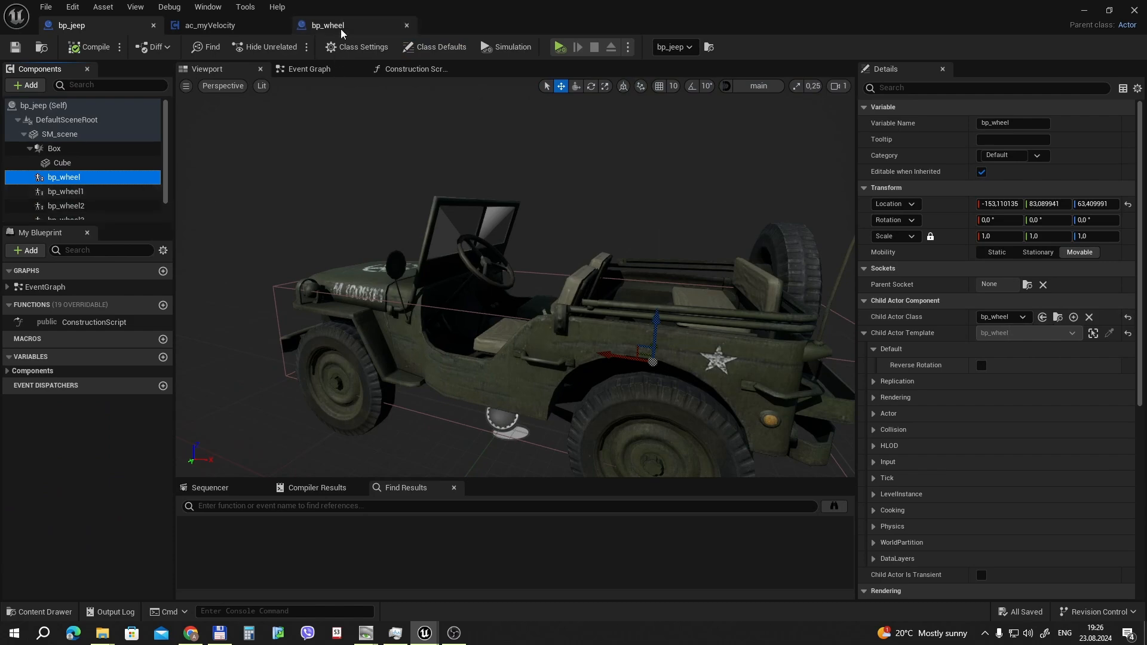
left_click(317, 68)
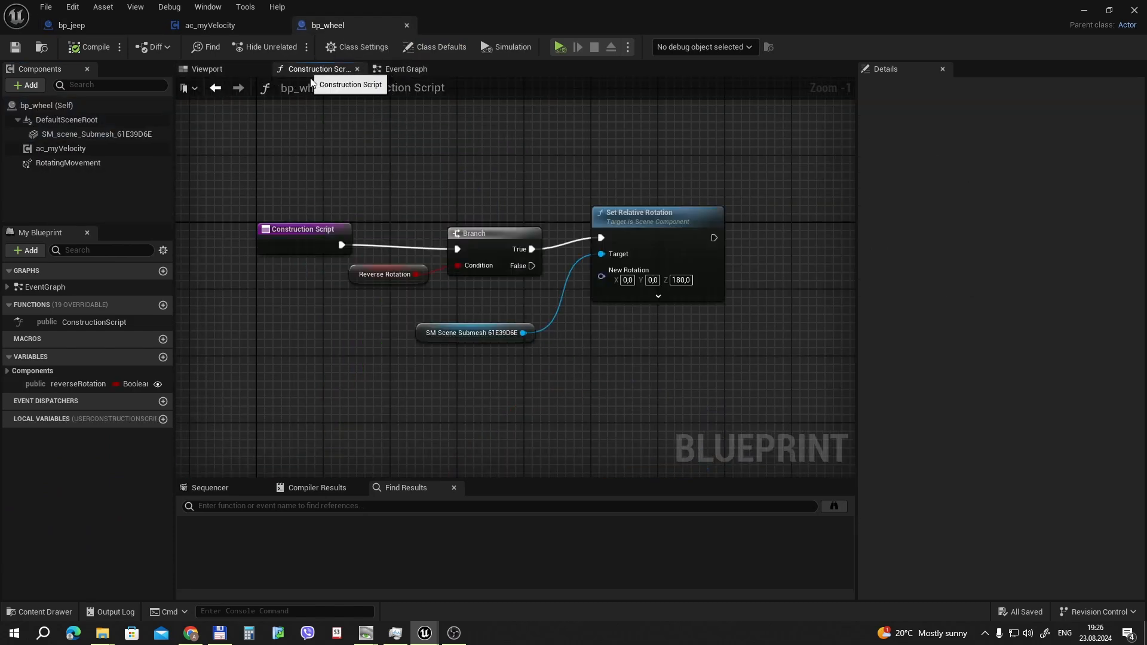
left_click(388, 274)
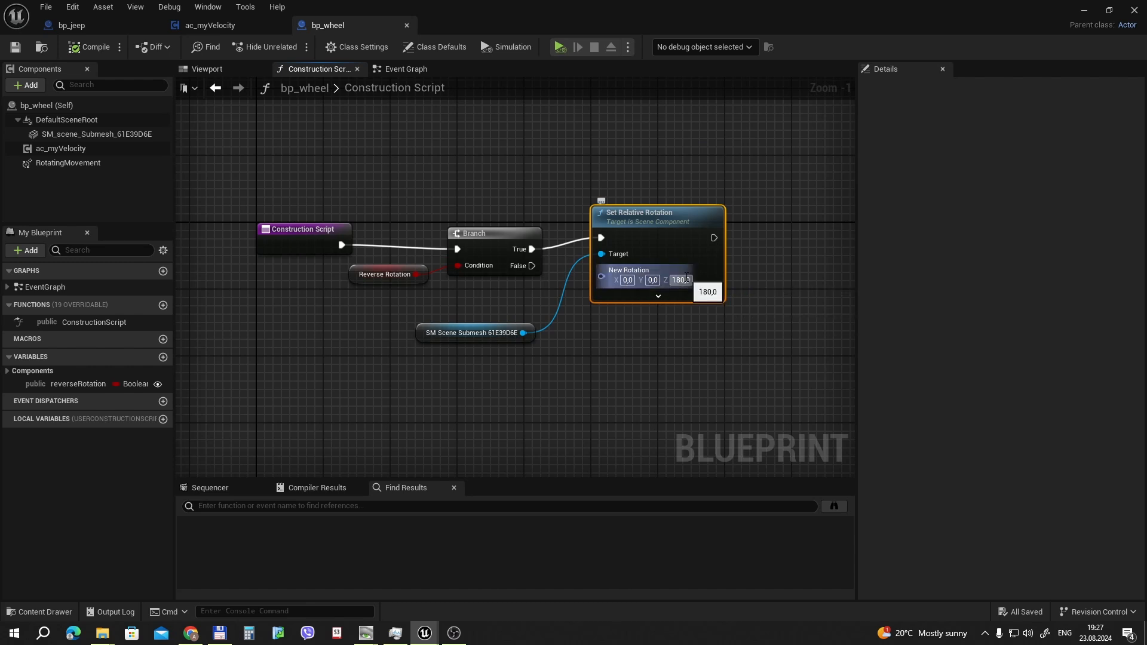
left_click(71, 25)
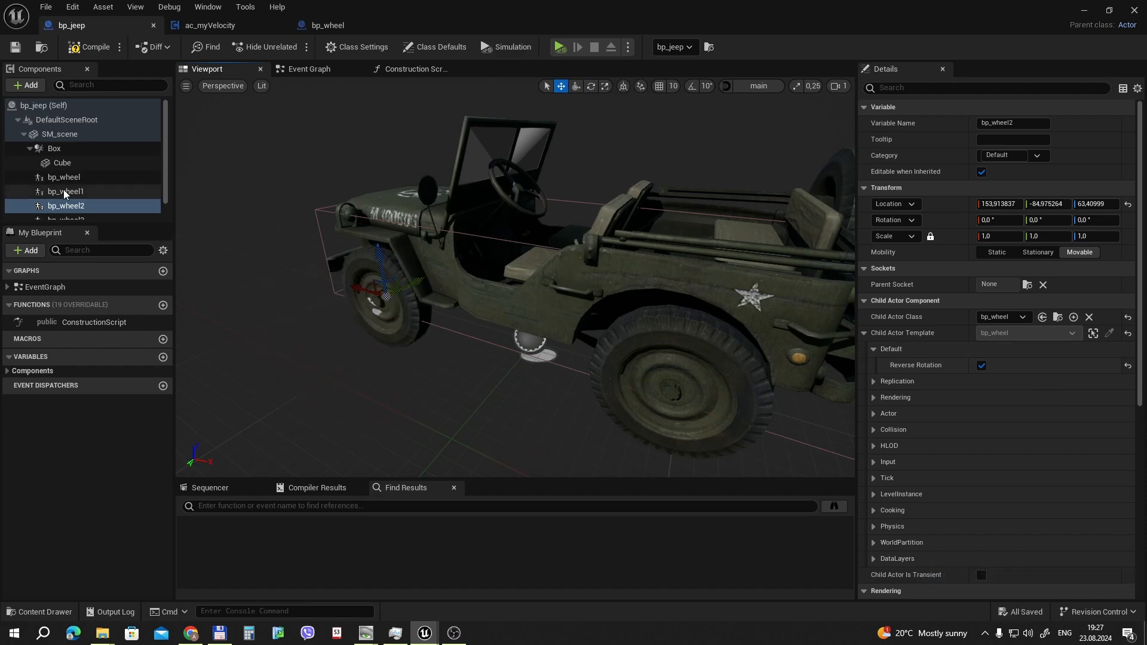
- Compare Reverse Rotation on bp_wheel2, bp_wheel1 and bp_wheel, then return to the level editor
left_click(1136, 87)
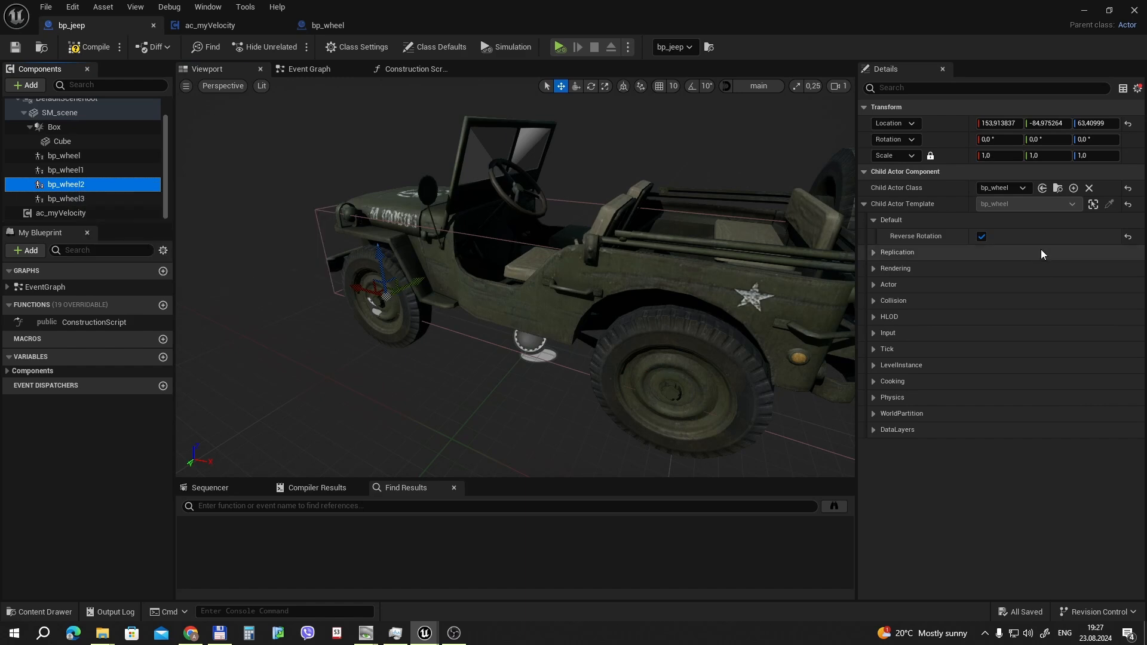
left_click(66, 170)
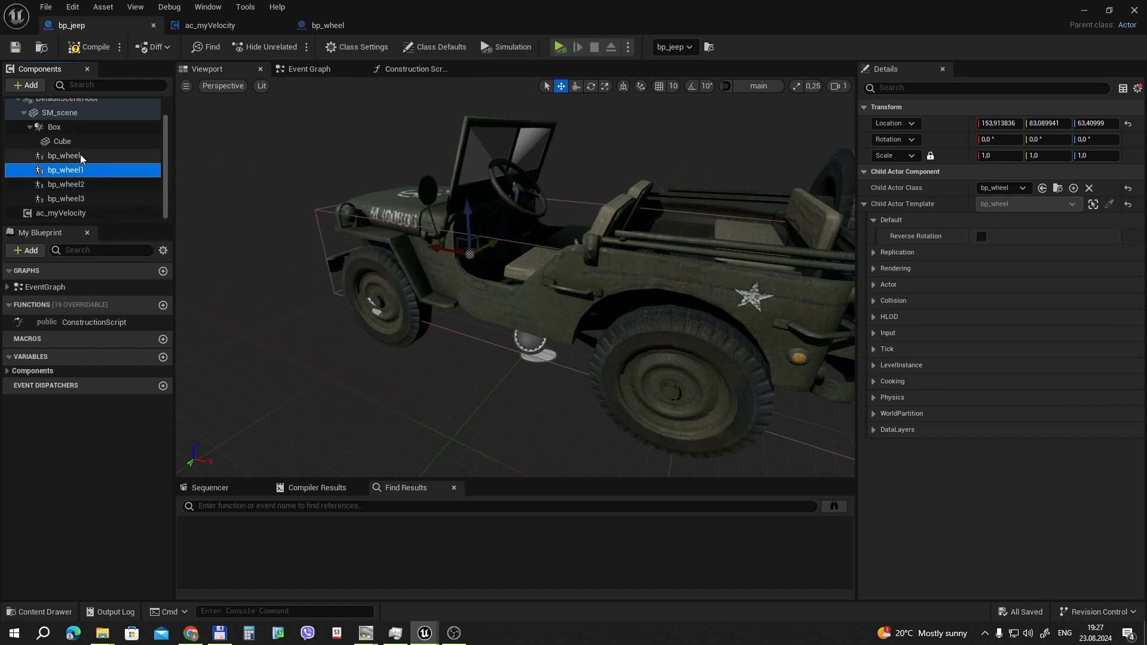
left_click(65, 155)
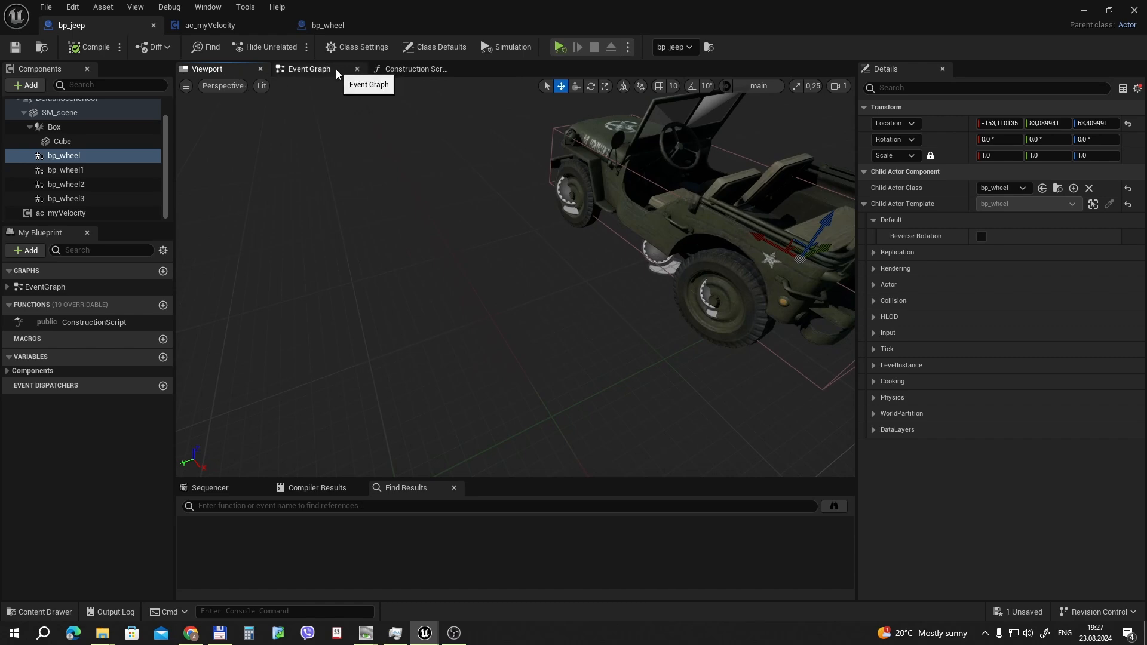
left_click(307, 68)
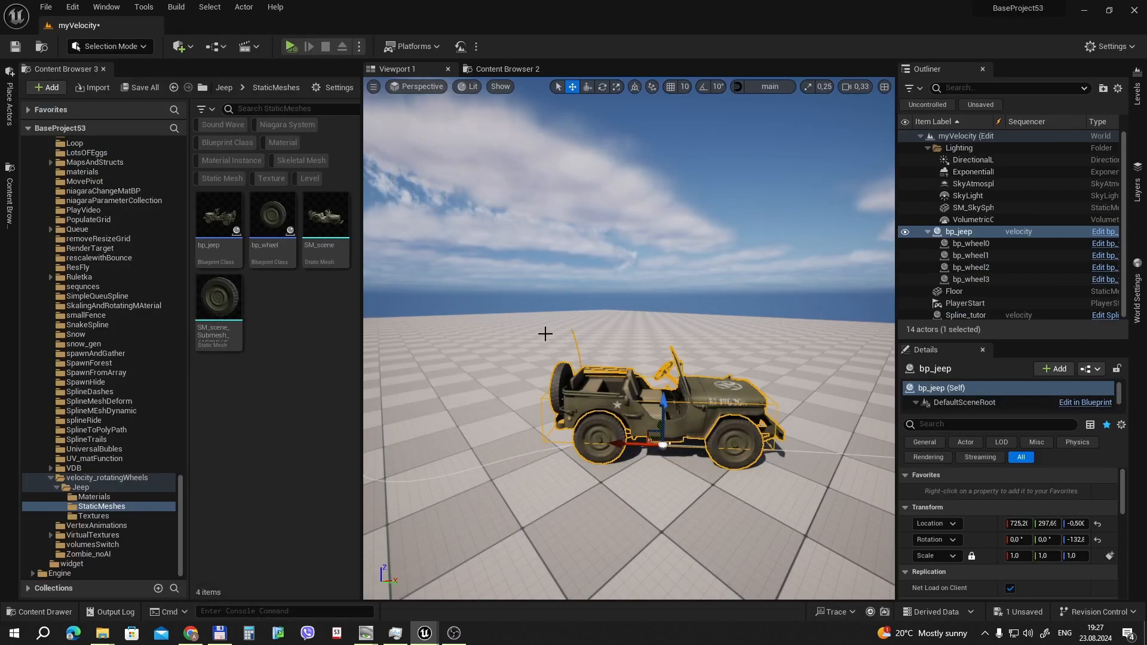
- Start a Play session of the level from the toolbar
left_click(290, 46)
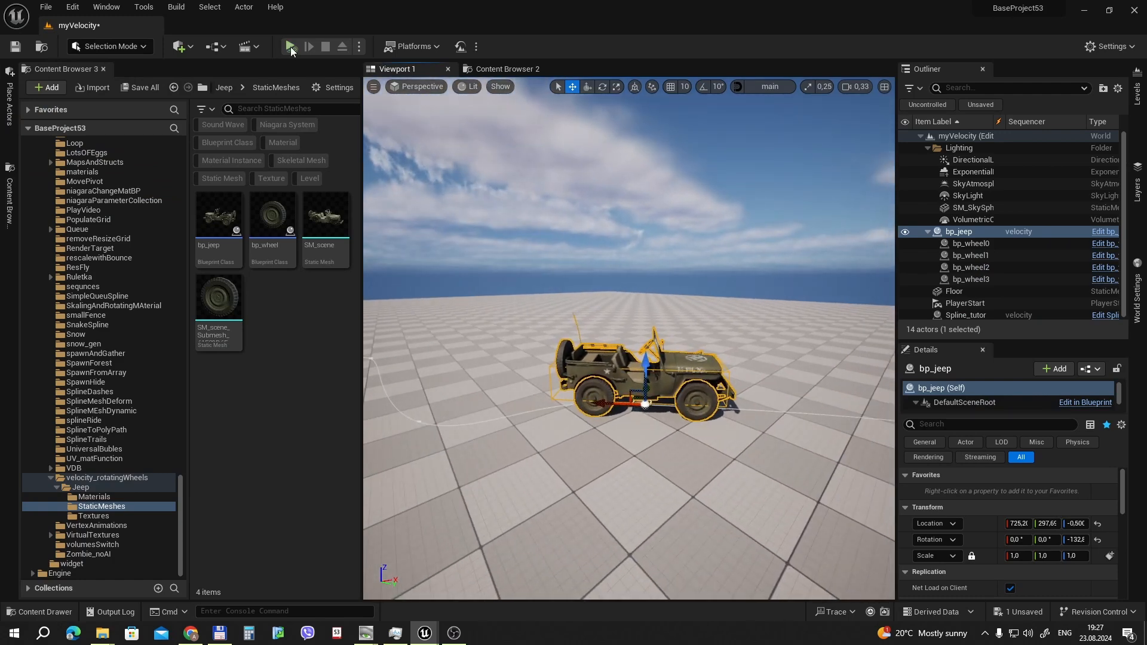
left_click(289, 46)
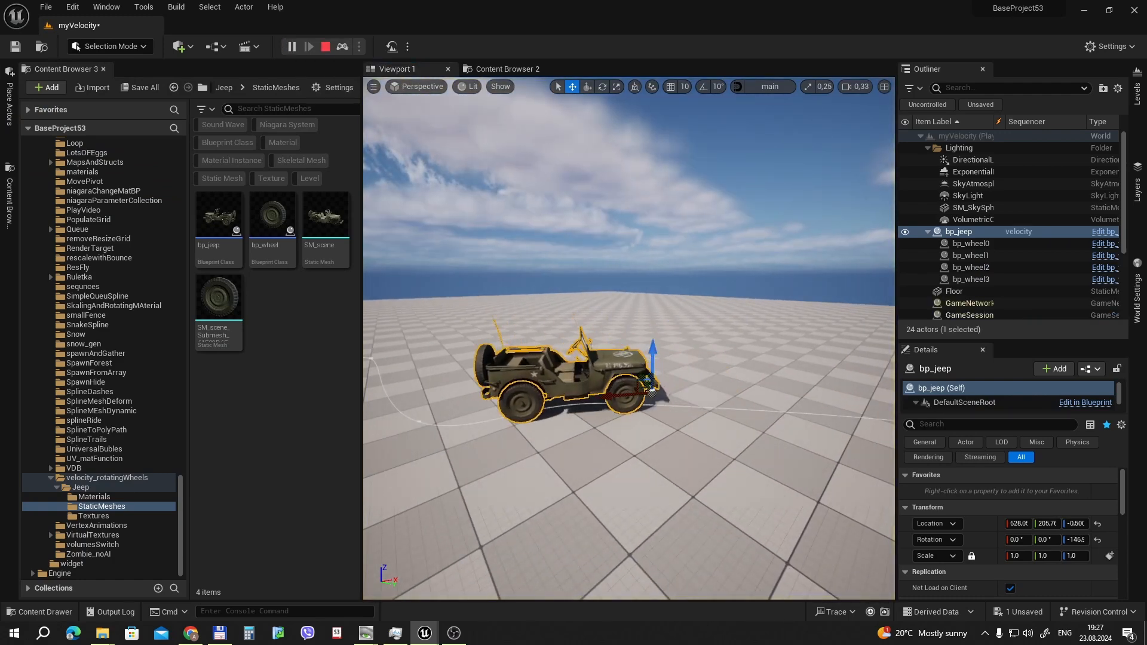